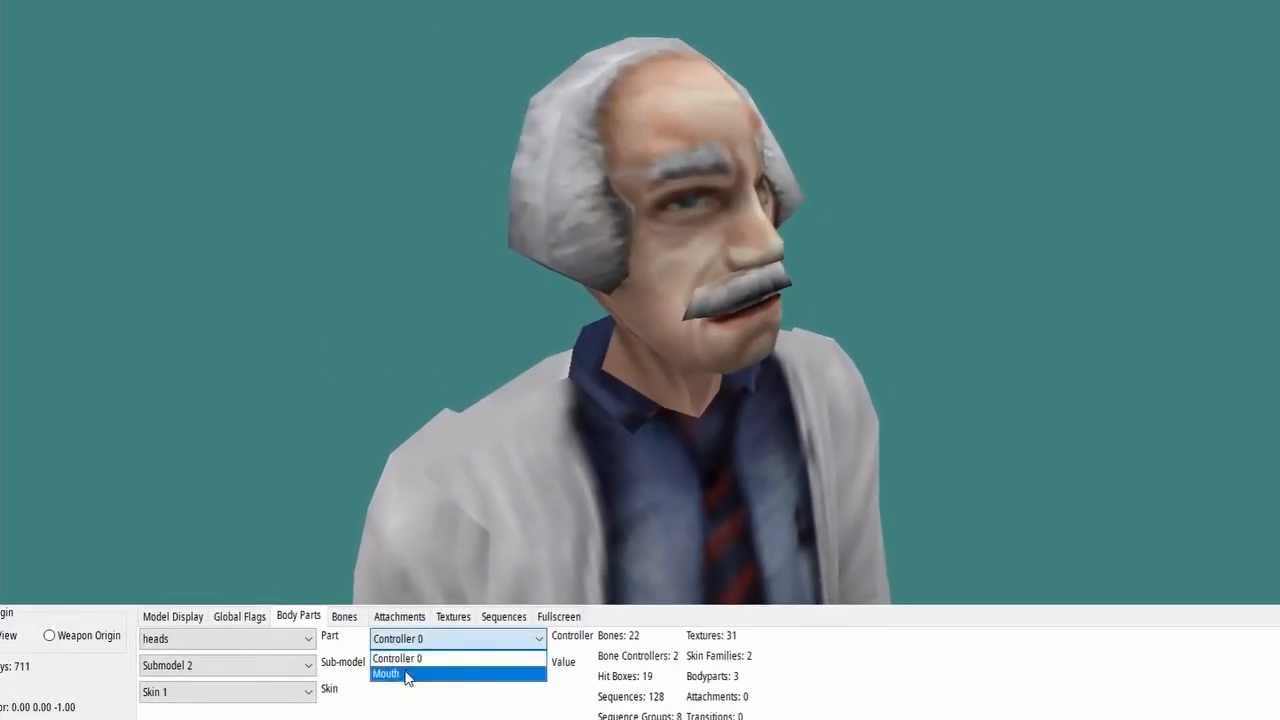
# Step: Select the scientist model's Mouth bone controller from the Controller list
pyautogui.click(406, 672)
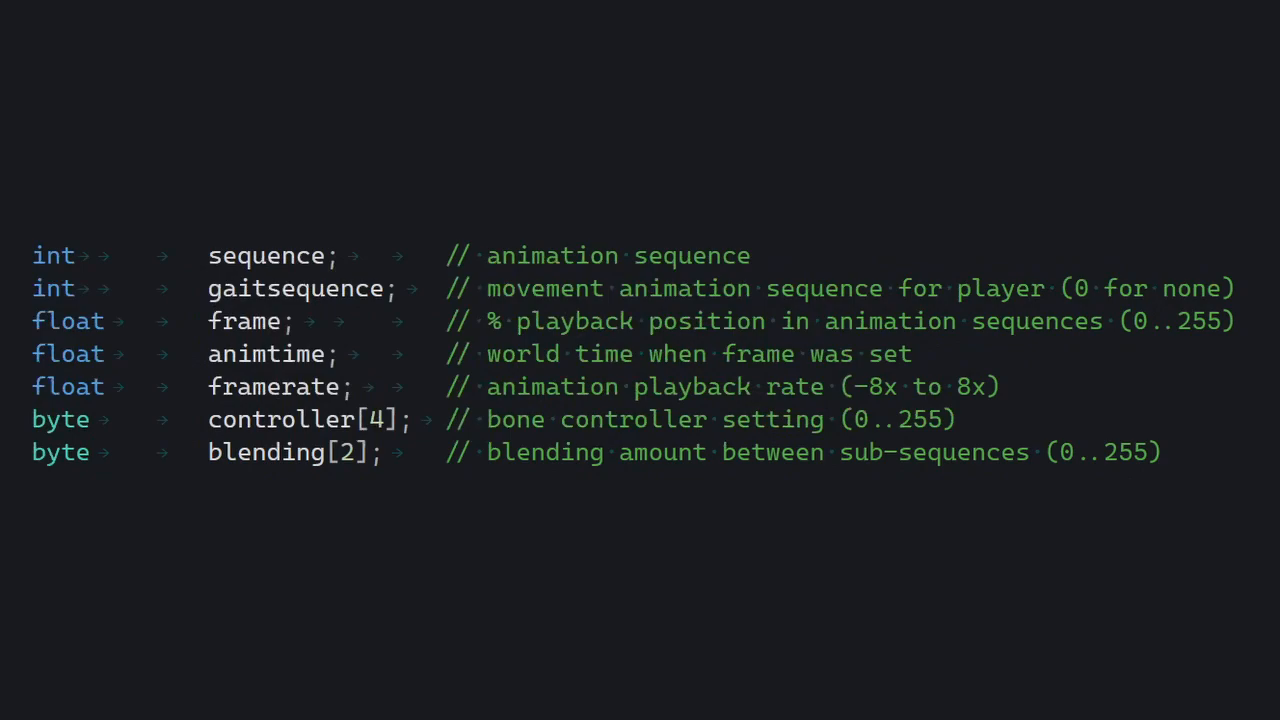
pyautogui.click(268, 256)
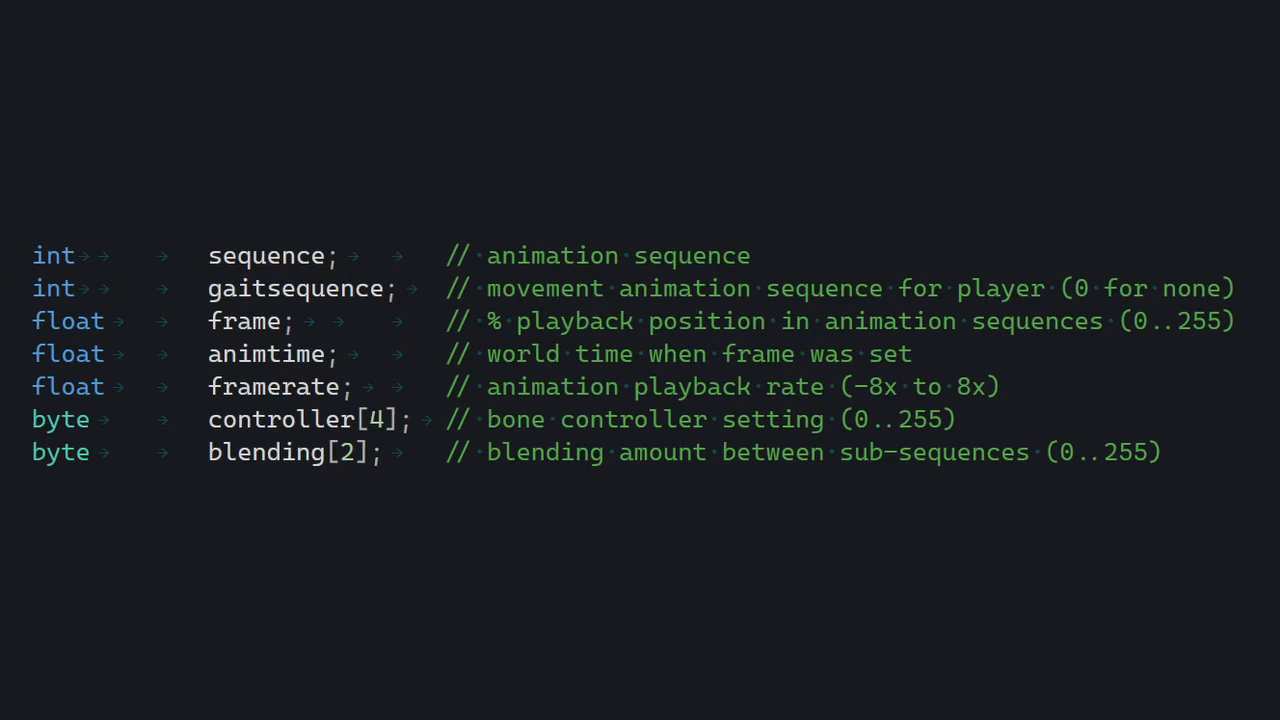
pyautogui.click(280, 288)
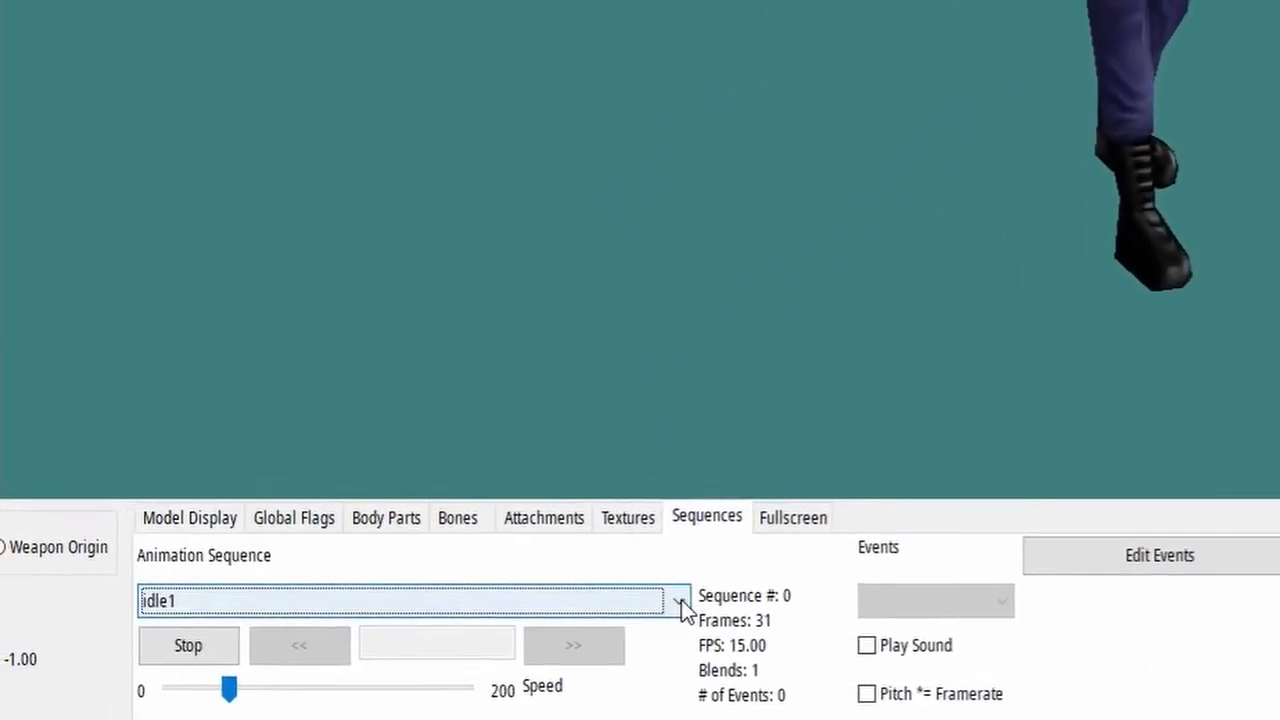
# Step: Switch Barney's animation sequence from idle1 to run
pyautogui.click(680, 604)
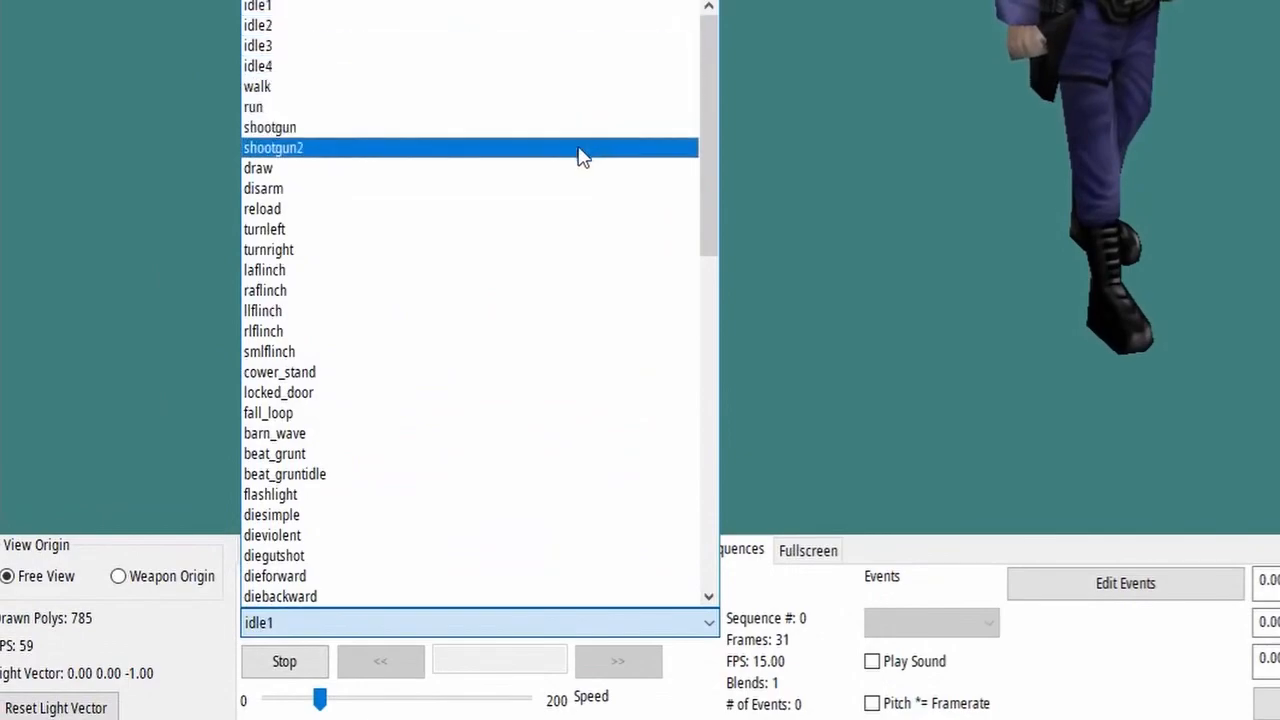
pyautogui.click(256, 108)
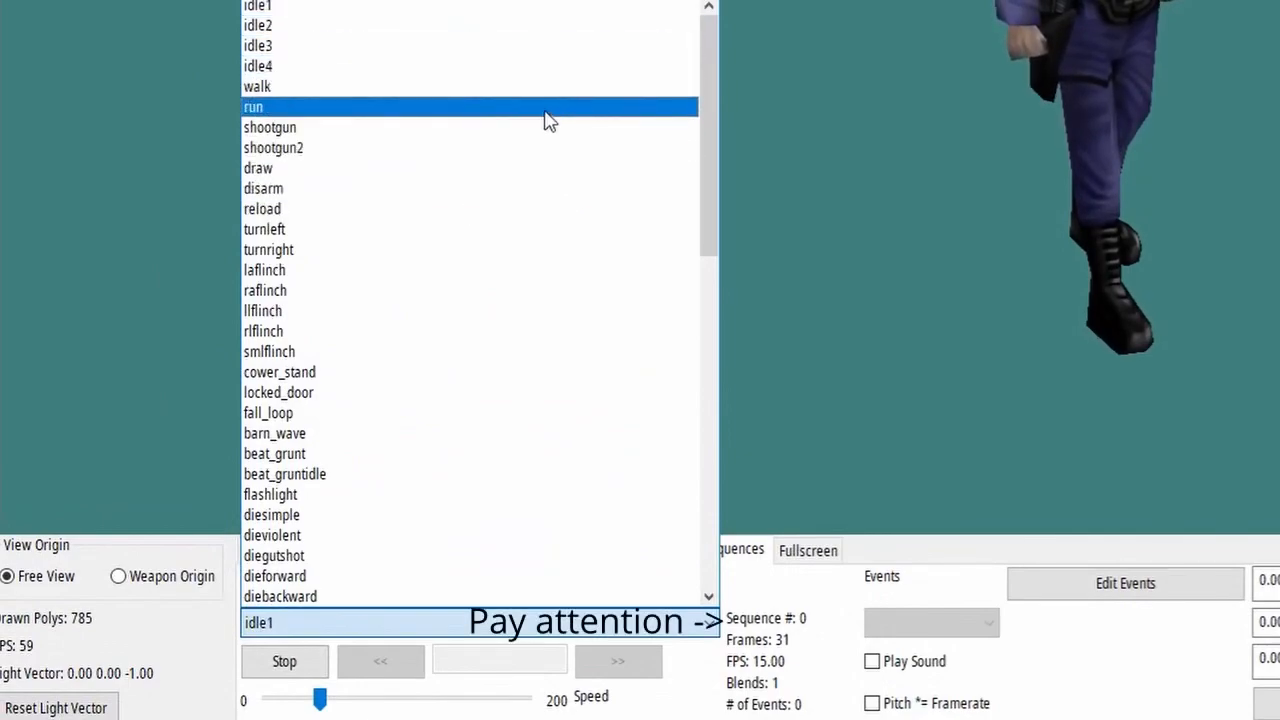
pyautogui.click(252, 108)
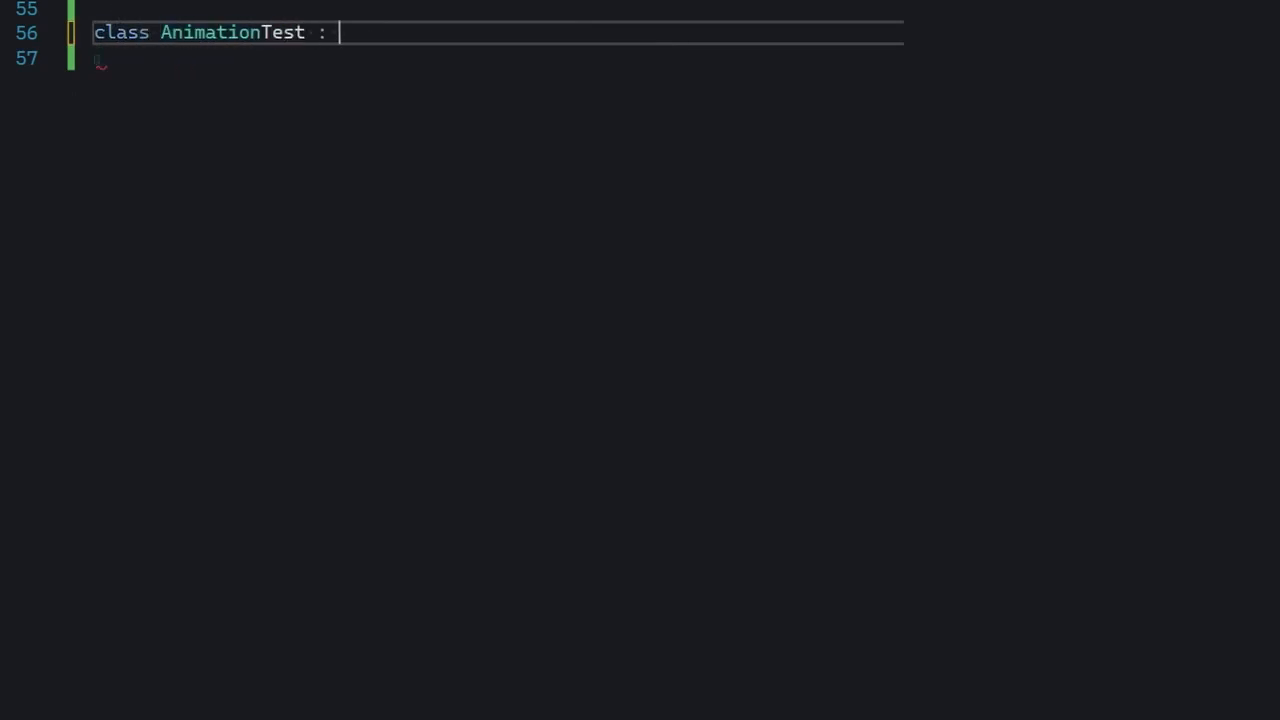
# Step: Write AnimationTest deriving CBaseEntity with Spawn/Precache loading models/barney.mdl and an empty Think
pyautogui.write('public CBaseEntity')
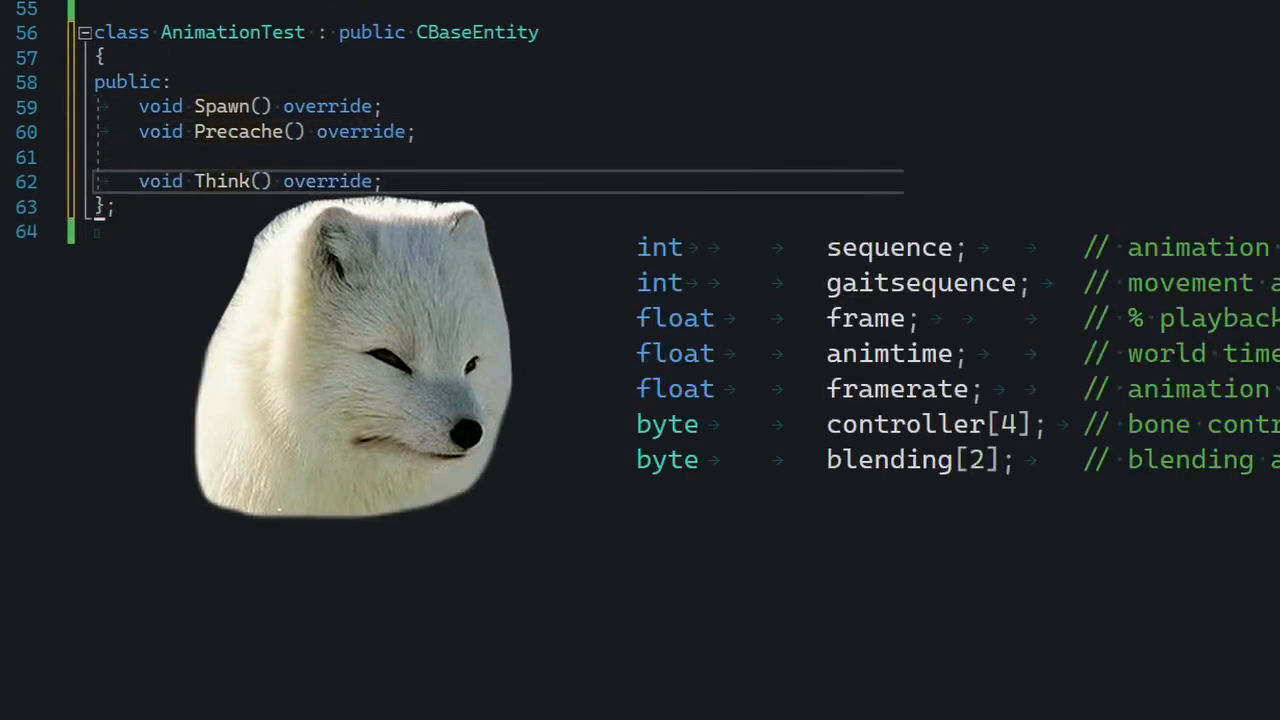
pyautogui.write('void AnimationTest::Spawn(')
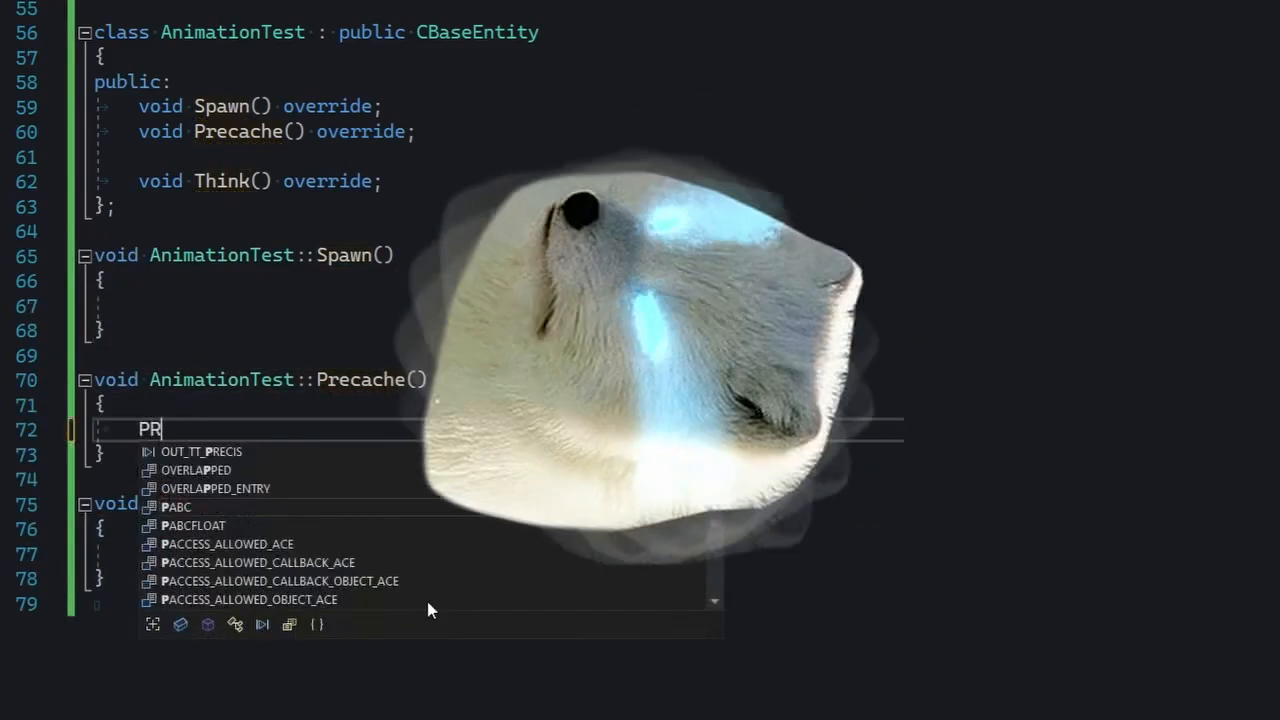
pyautogui.write('RECACHE_MODEL("models/barney.mdl" );')
pyautogui.click(456, 304)
pyautogui.write('Precache();')
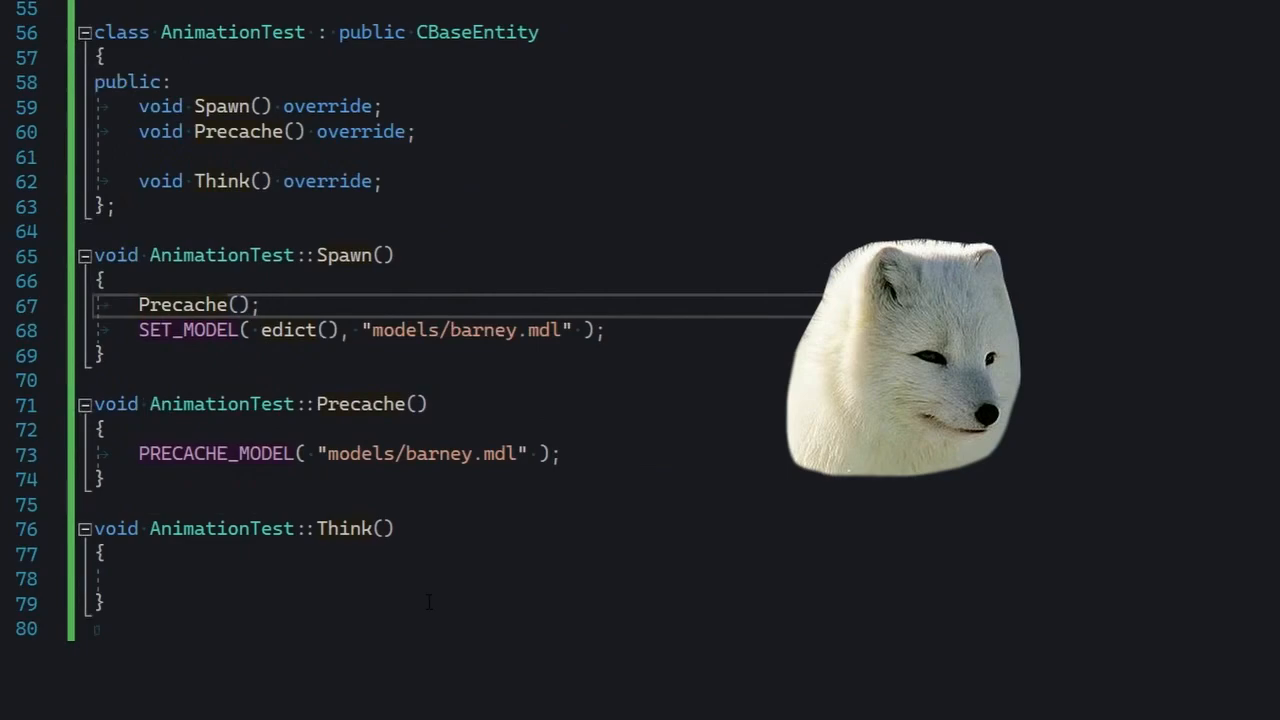
pyautogui.click(262, 304)
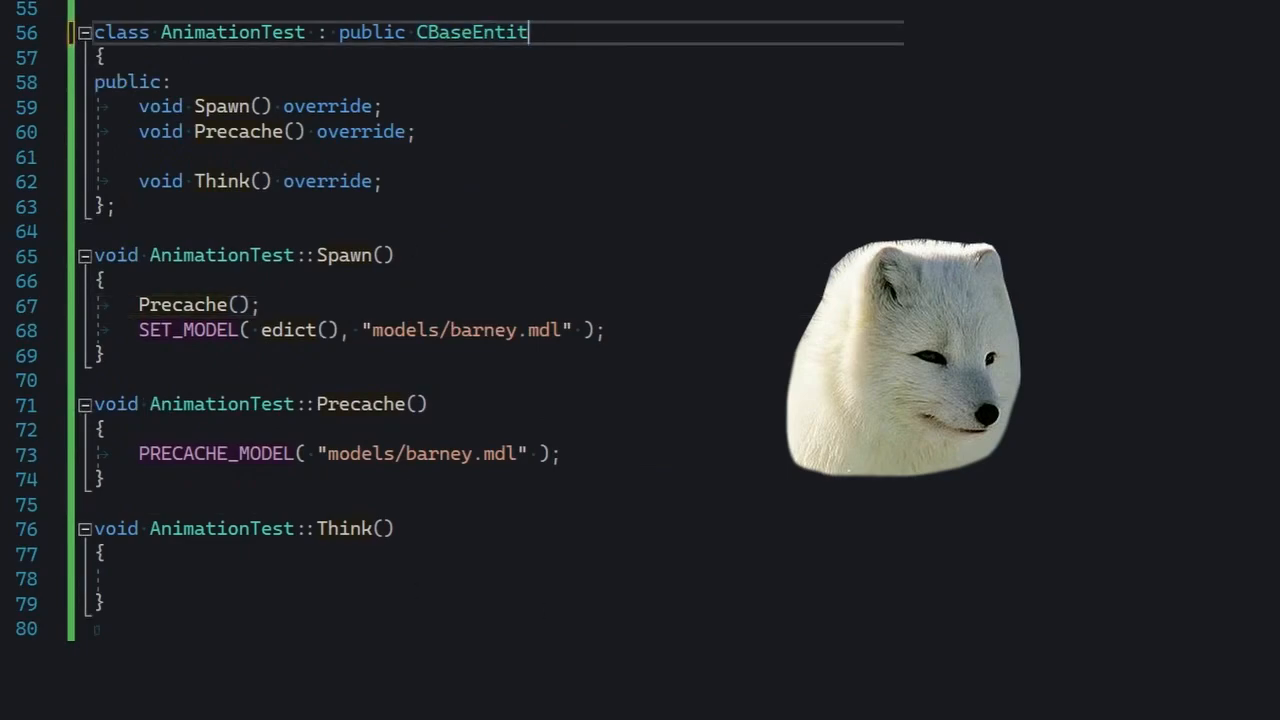
# Step: Change the base class to CBaseAnimating and peek its definition in cbase.h
pyautogui.press('BackSpace')
pyautogui.write('A')
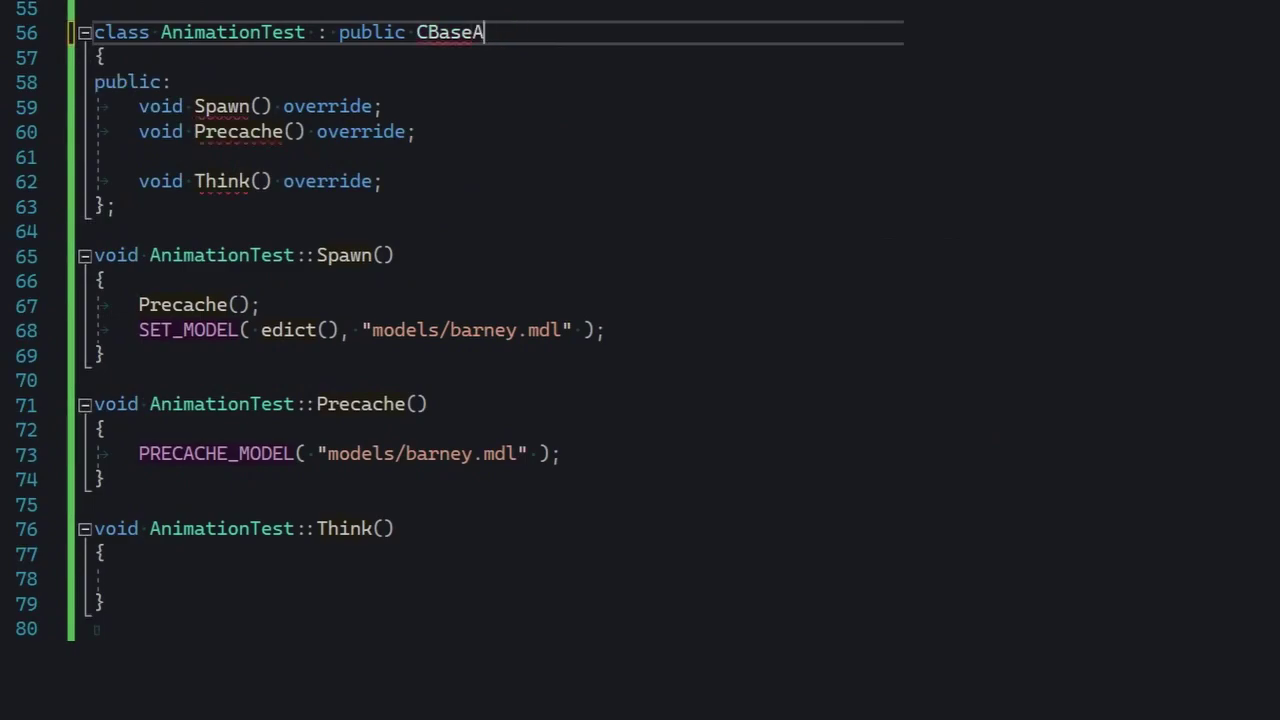
pyautogui.write('nimating')
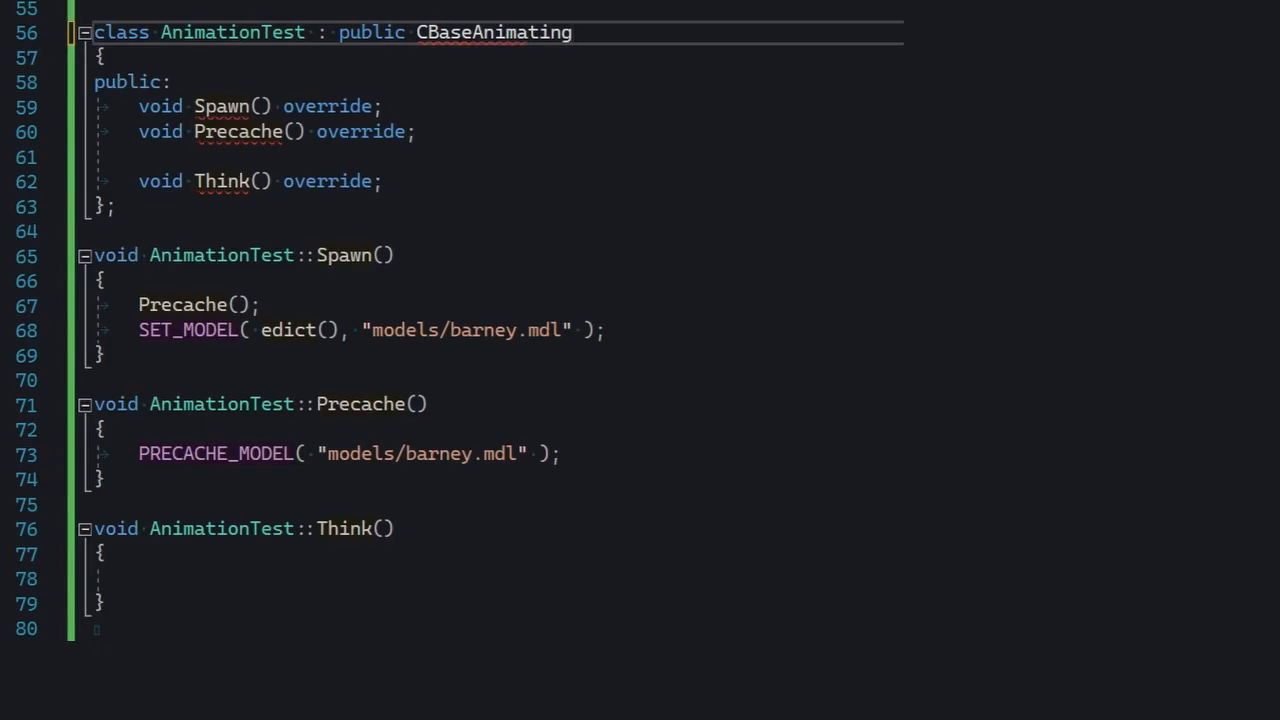
pyautogui.doubleClick(492, 32)
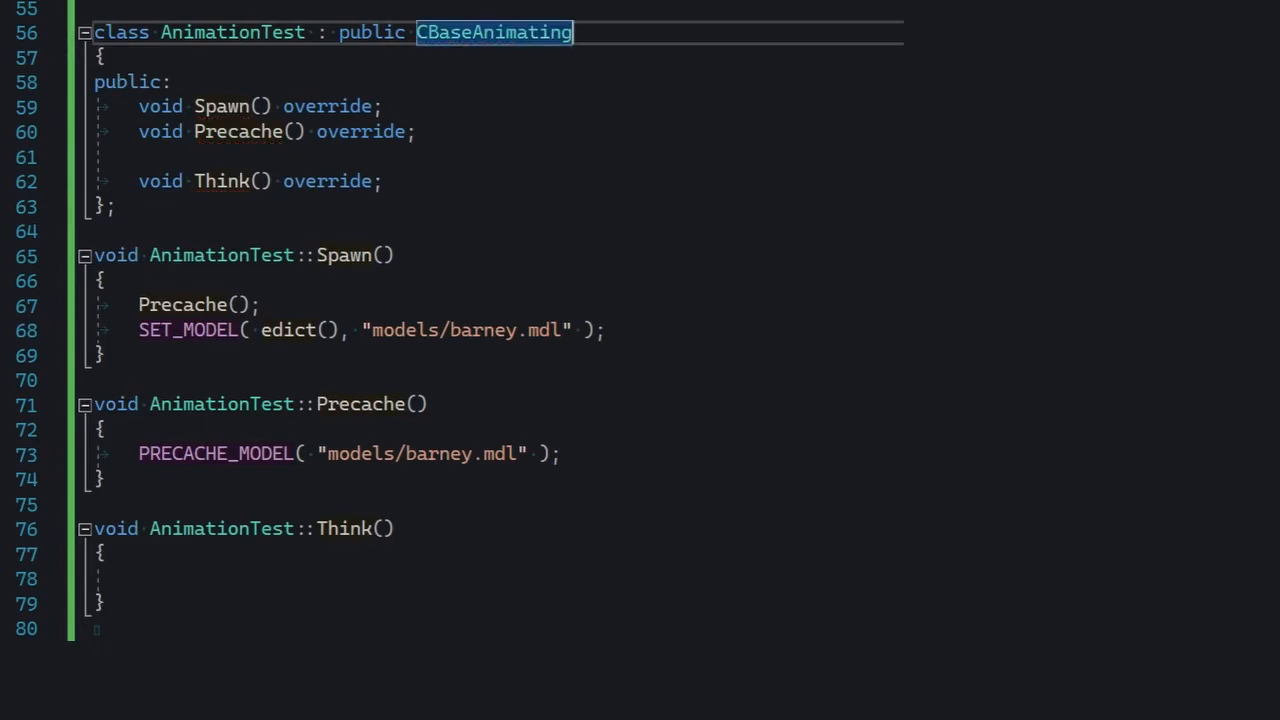
pyautogui.rightClick(494, 32)
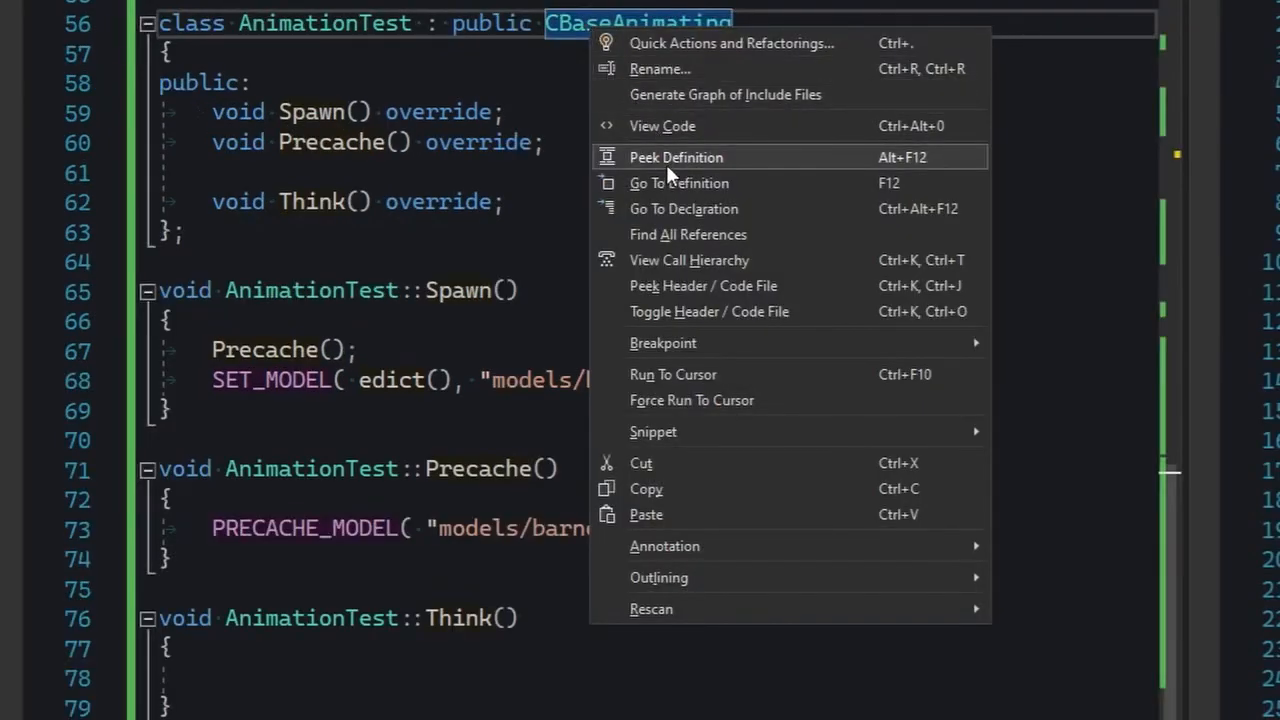
pyautogui.click(676, 156)
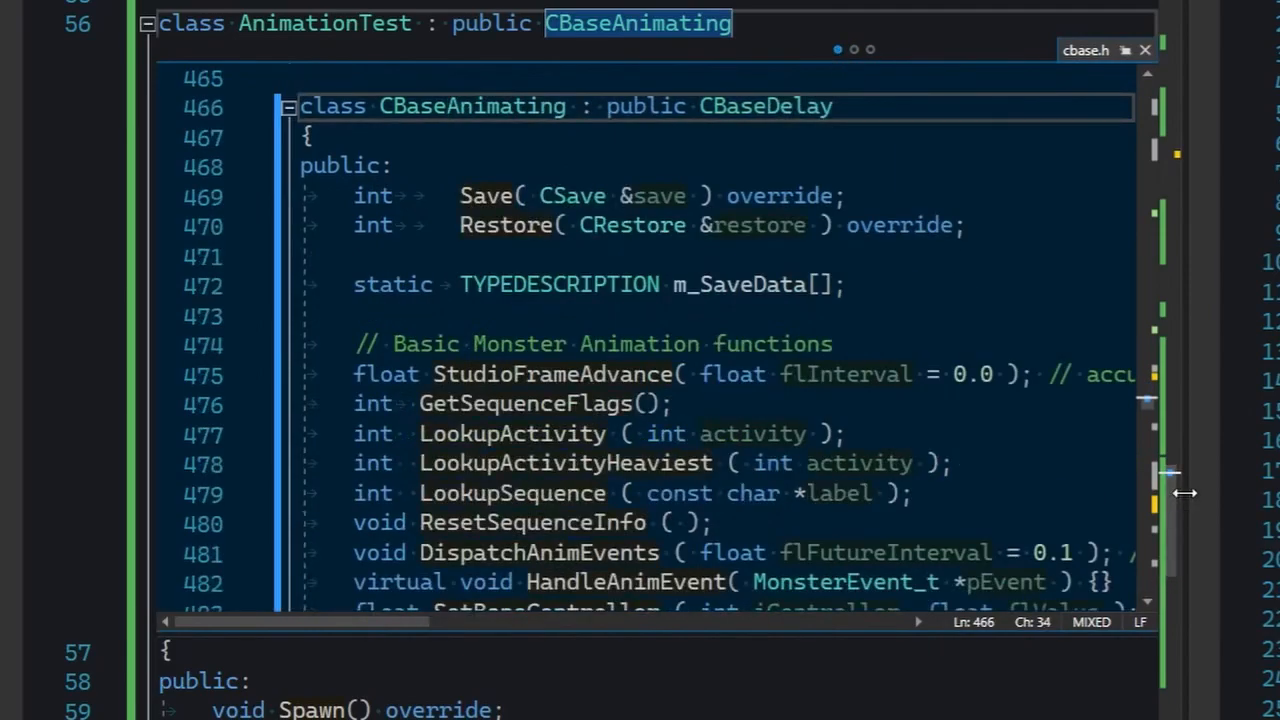
# Step: Scroll through CBaseAnimating's animation functions and members in the peek window
pyautogui.scroll(-3)
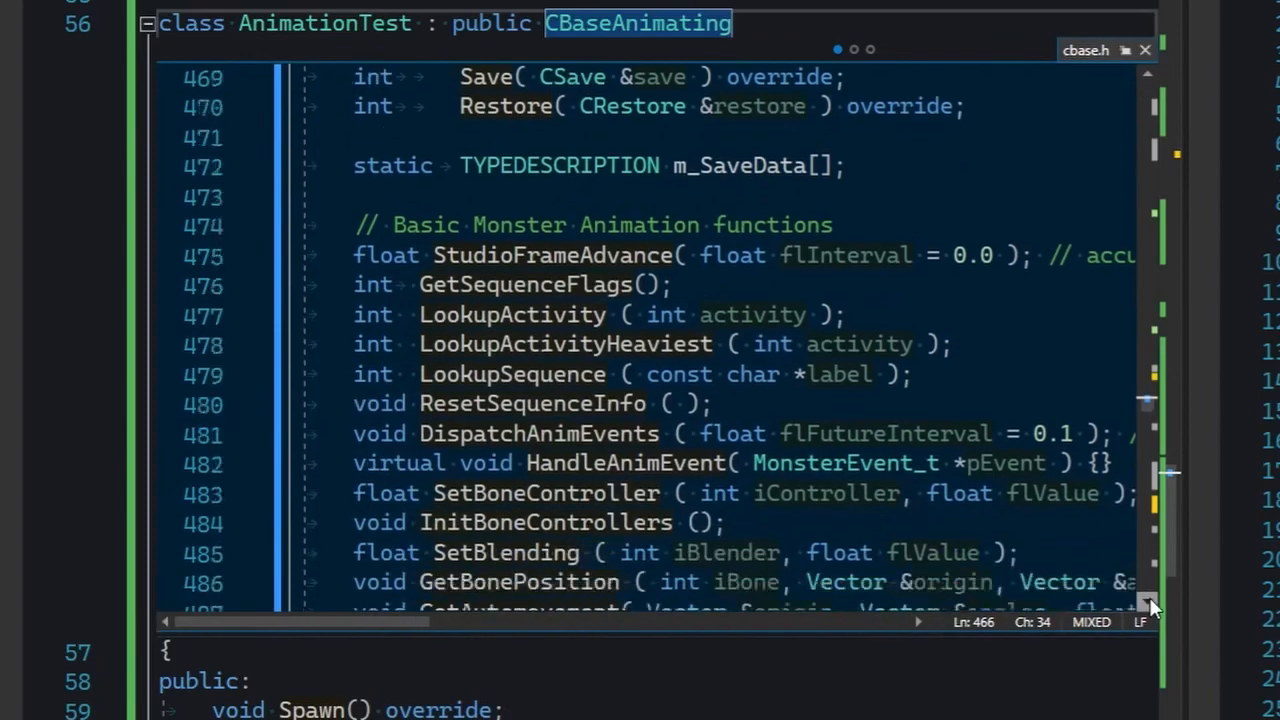
pyautogui.scroll(-3)
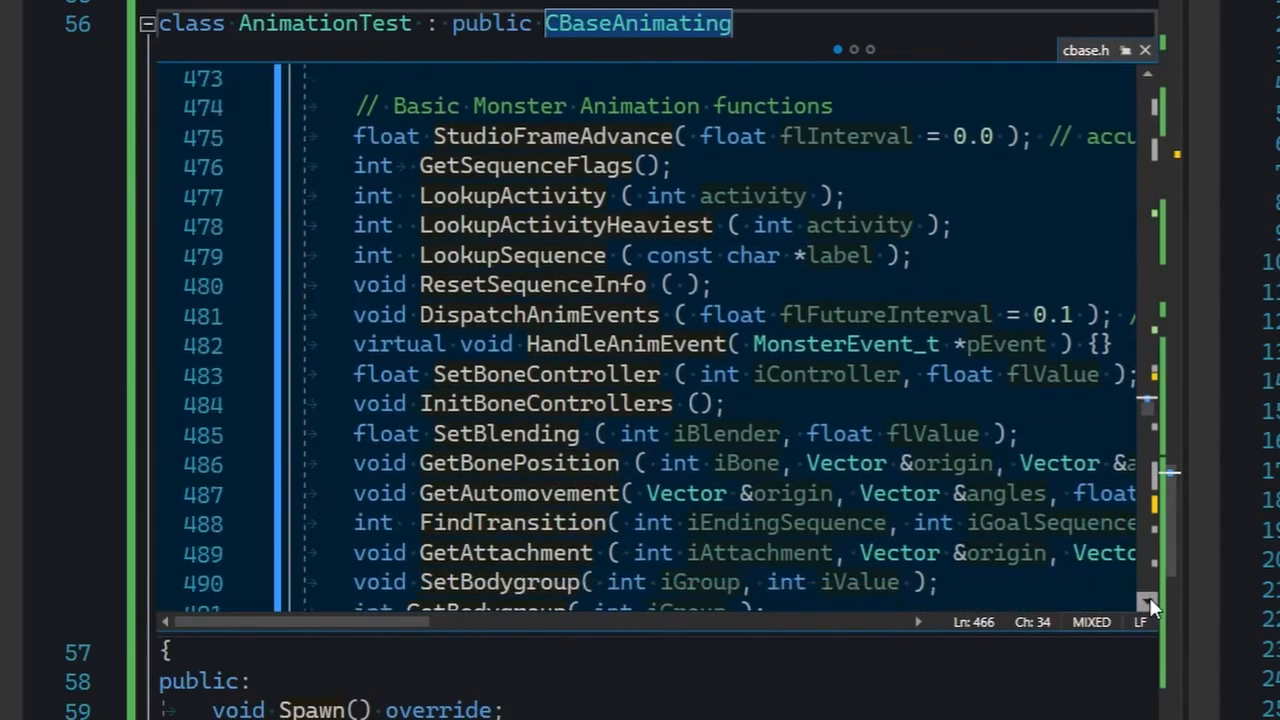
pyautogui.scroll(-3)
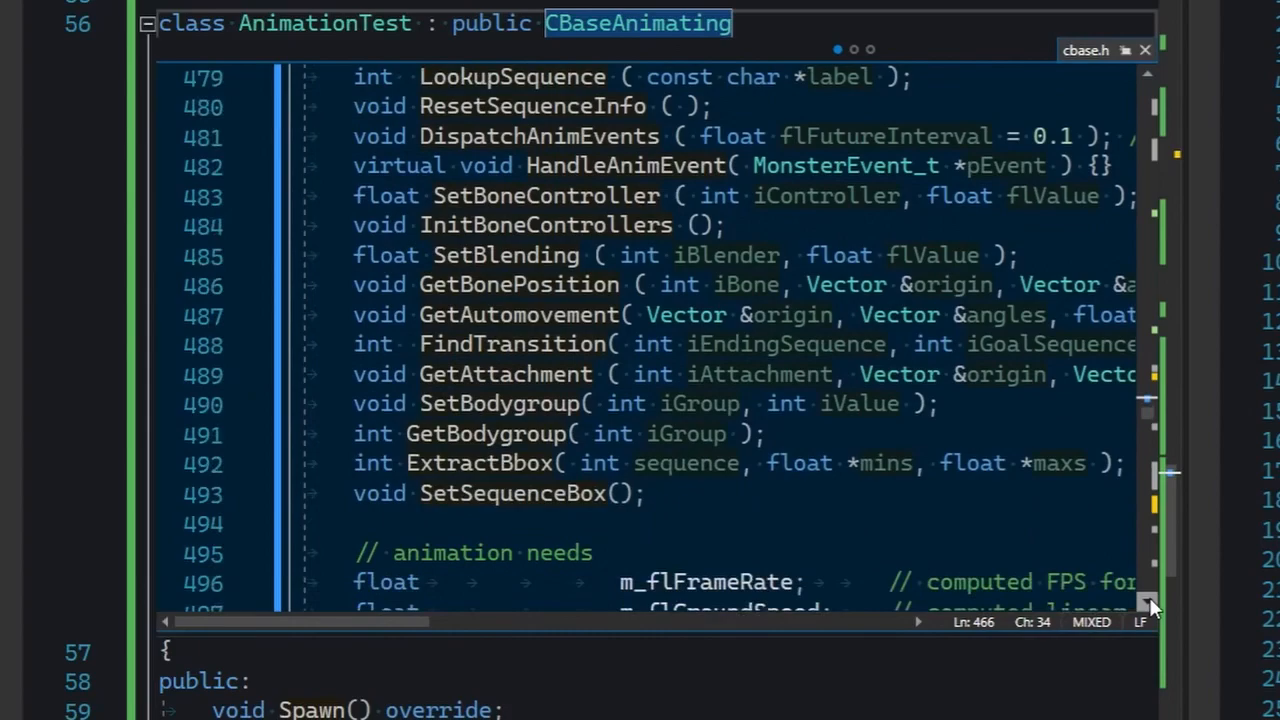
pyautogui.scroll(-3)
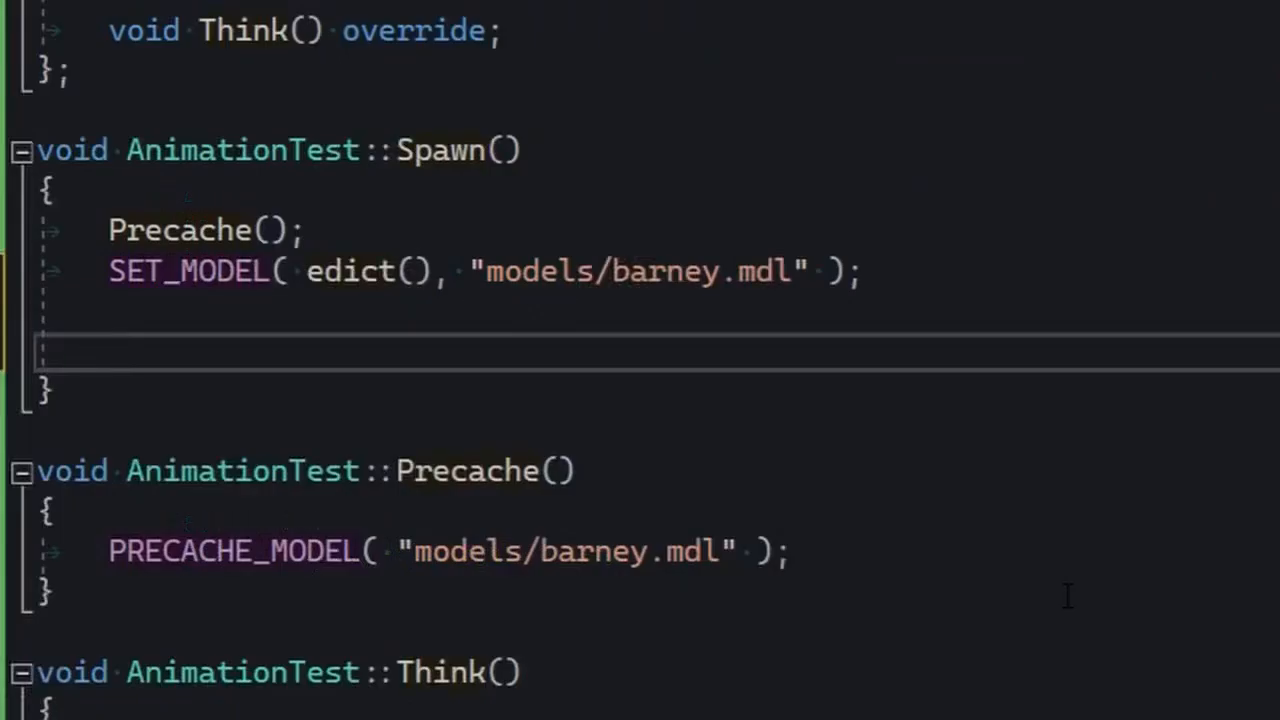
# Step: Set pev->sequence to LookupSequence("run") and nextthink to time + 1.0f in Spawn
pyautogui.write('pev->sequence = LookupSequence(')
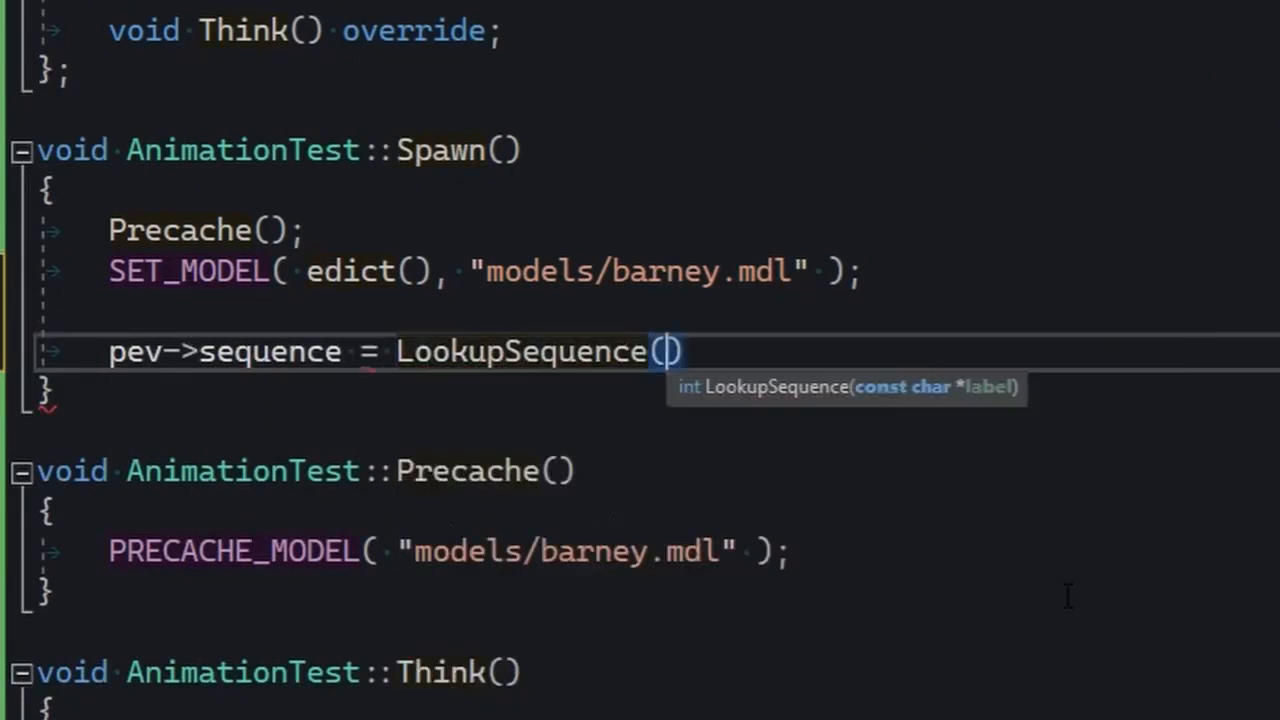
pyautogui.write('"run "')
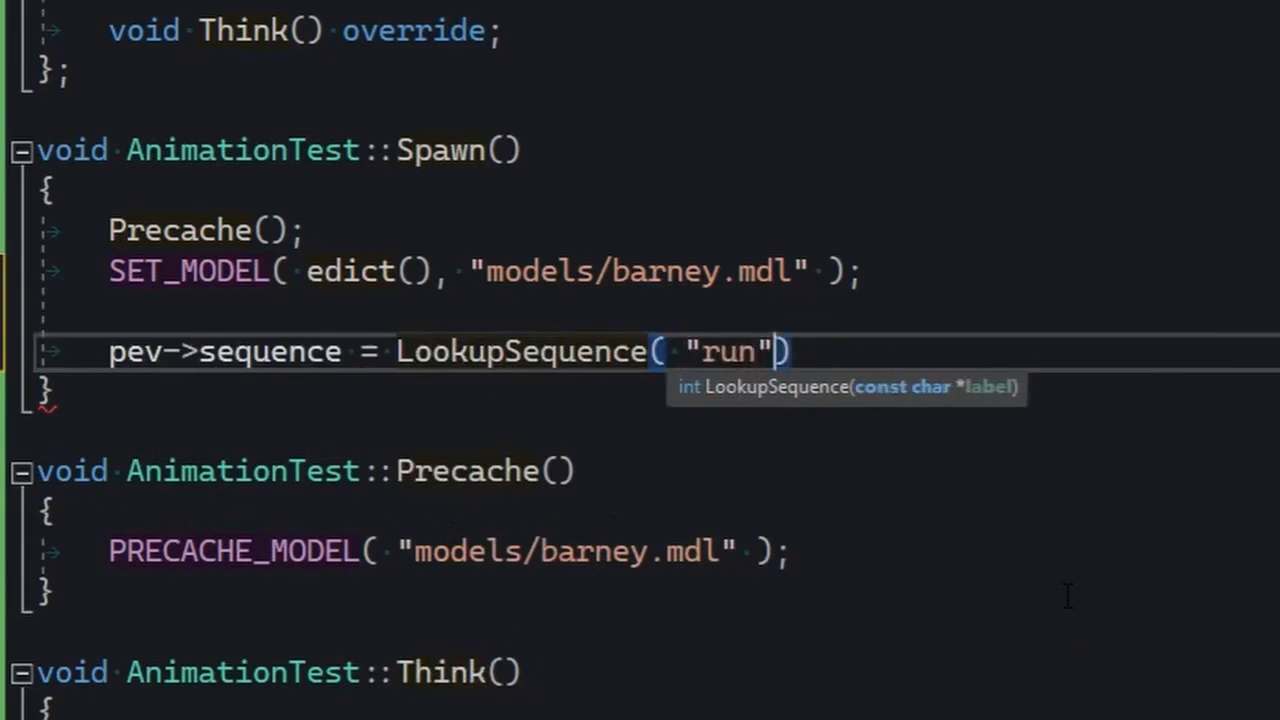
pyautogui.write(';')
pyautogui.write('pev->nex')
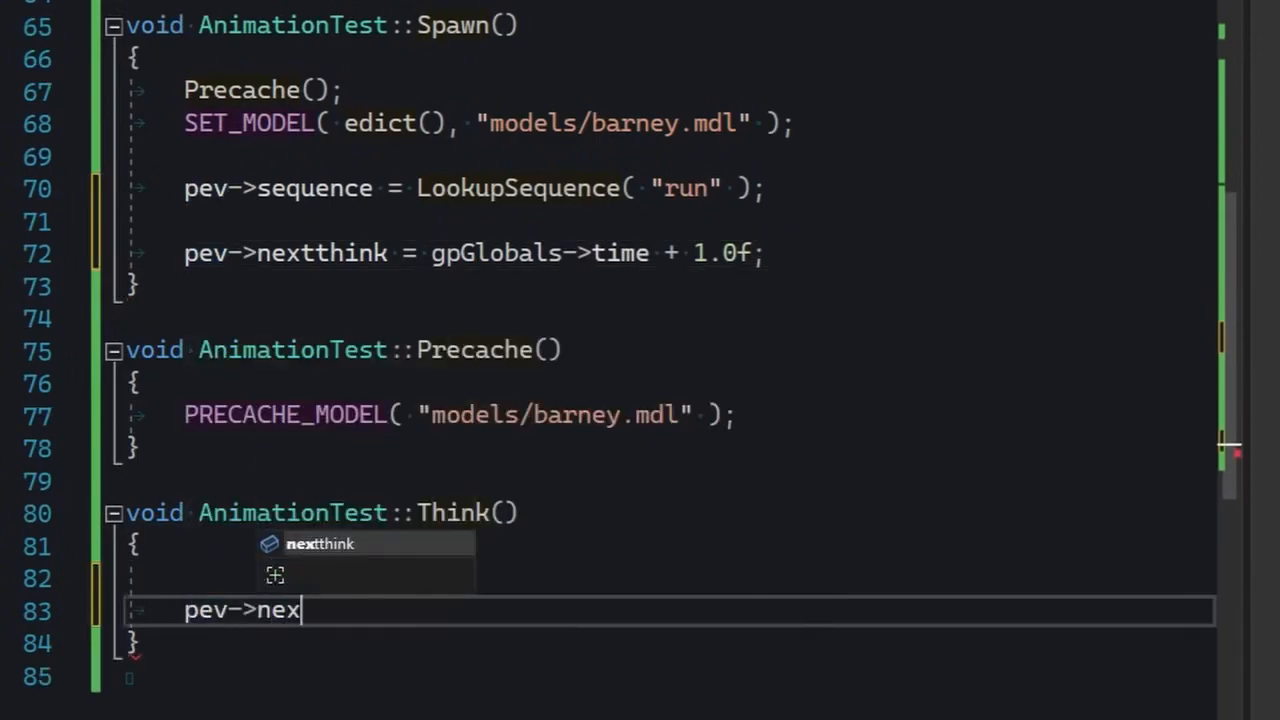
# Step: Make Think add 1.0f to pev->frame, reset it to 0 at 255, and rethink every 0.01f
pyautogui.write('tthink = gpGlobals->time + 0.01f;')
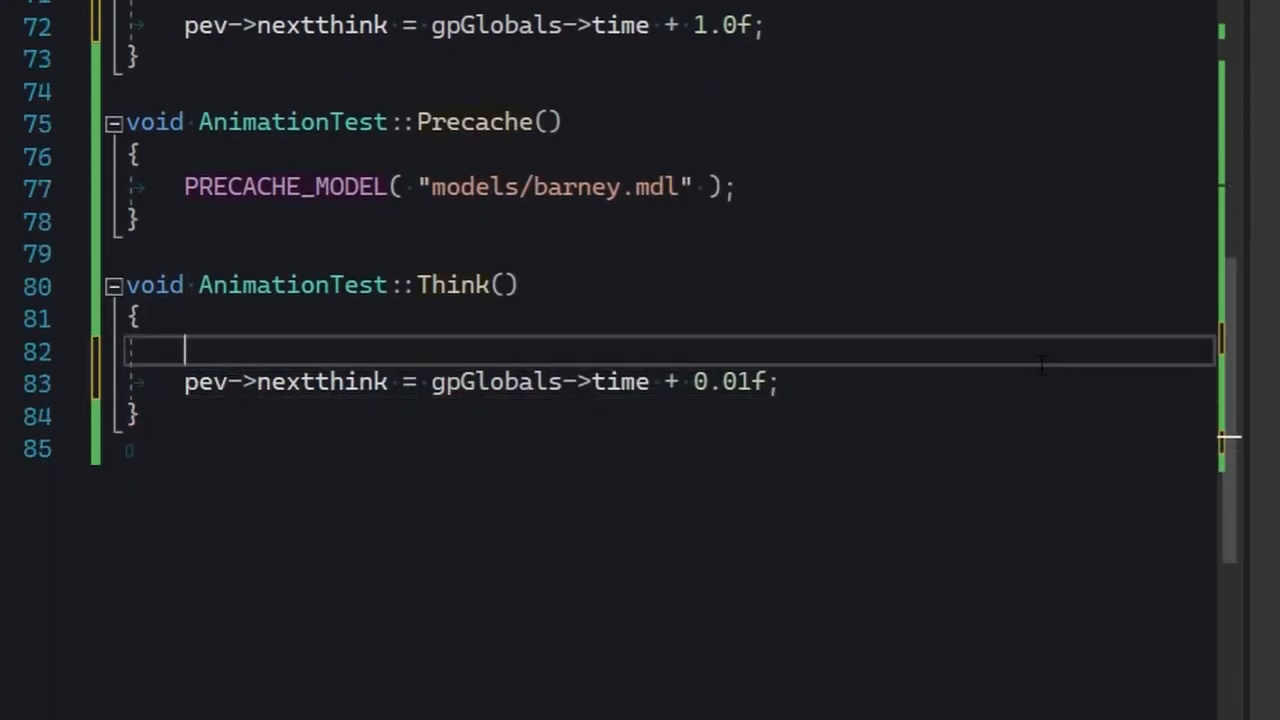
pyautogui.write('pev->frame += 1.0f')
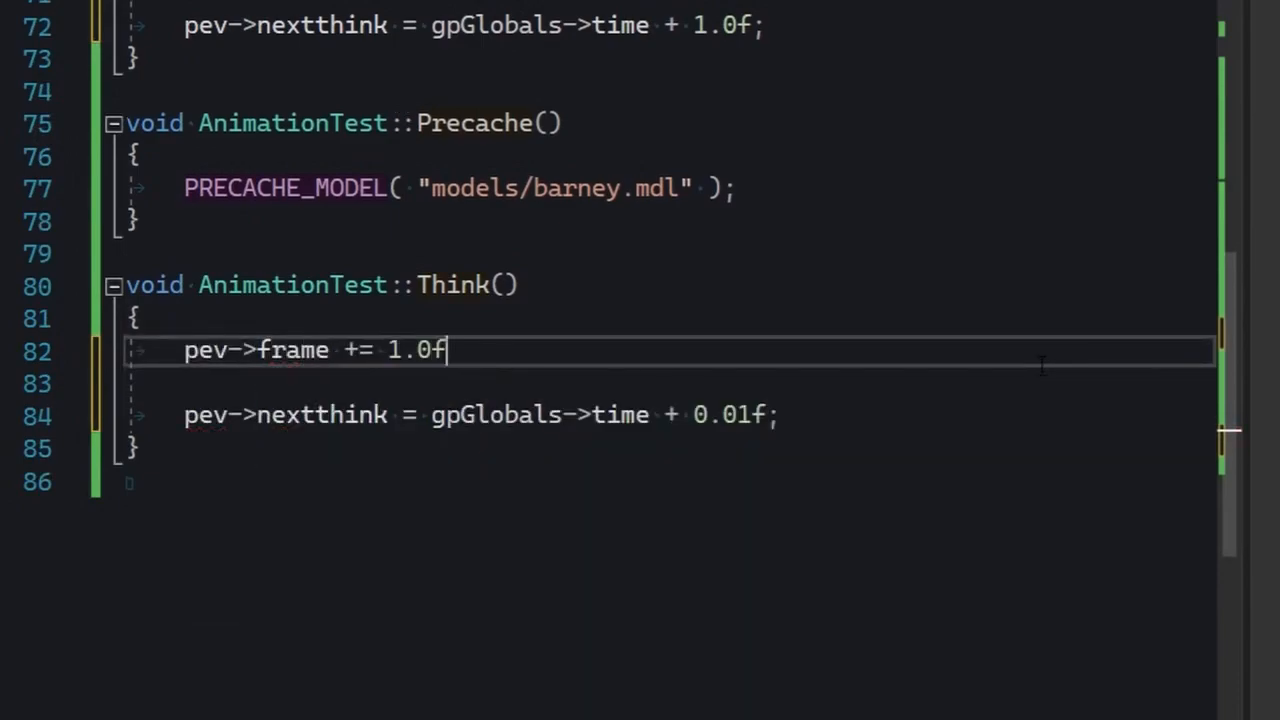
pyautogui.write('if ( pev->frame >= 255.0f')
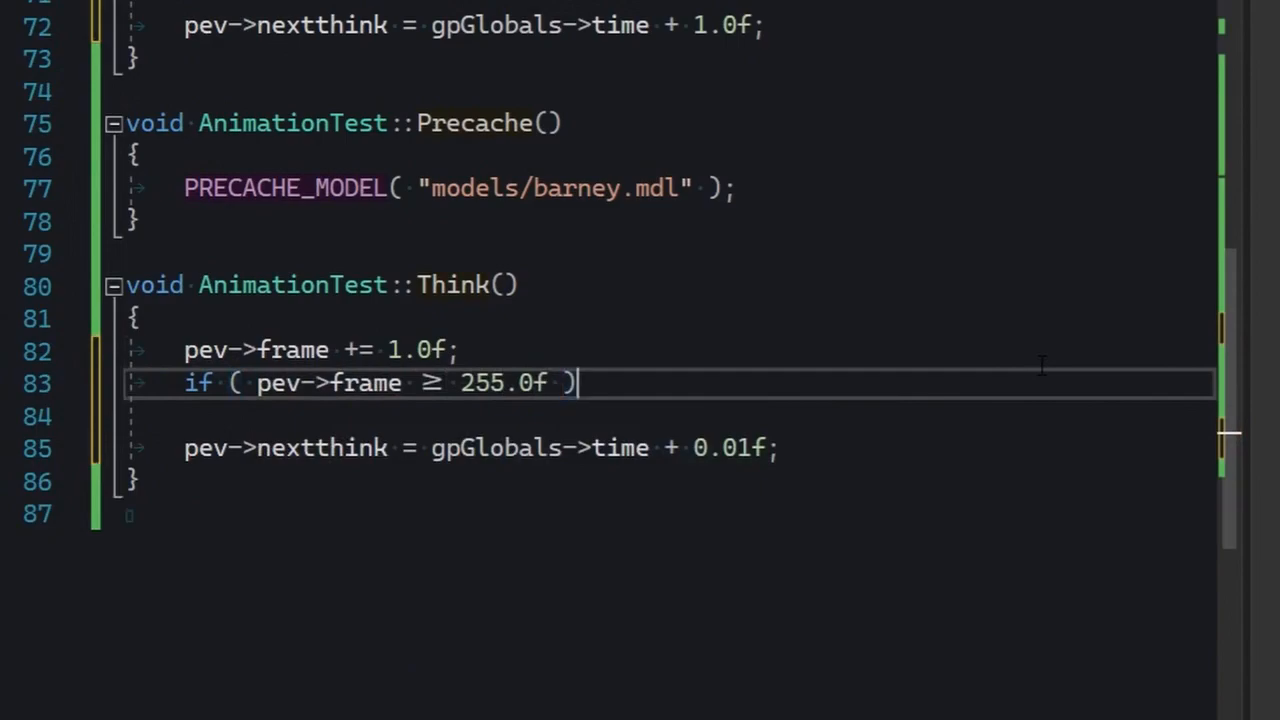
pyautogui.write('pev->frame = 0.0f')
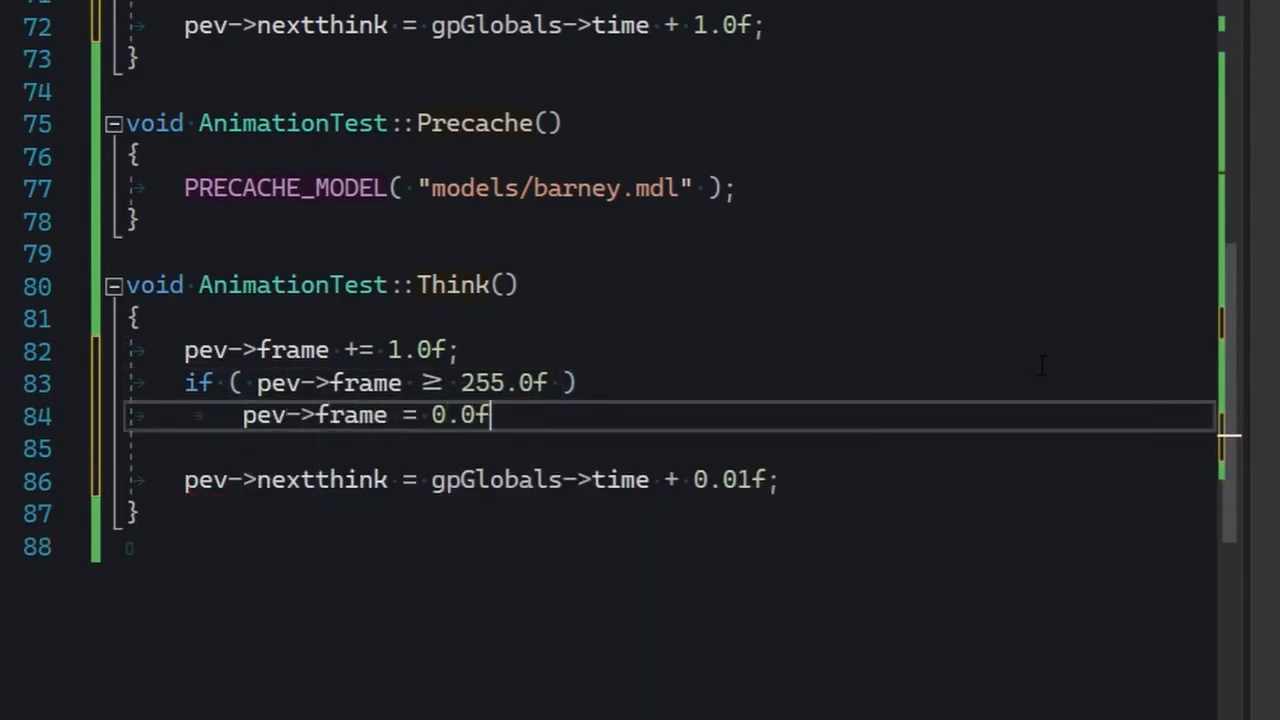
pyautogui.write(';')
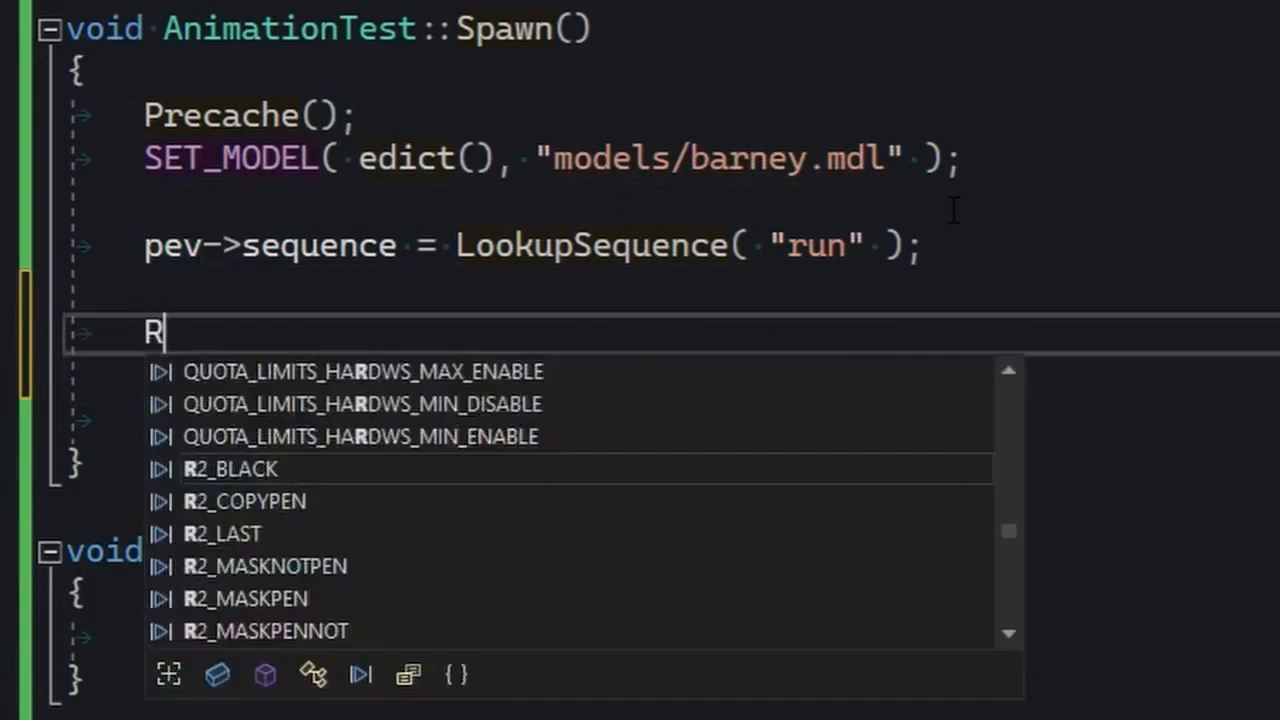
# Step: Add ResetSequenceInfo() to Spawn with a comment about initialising animation parameters
pyautogui.write('ResetSequenceInfo();')
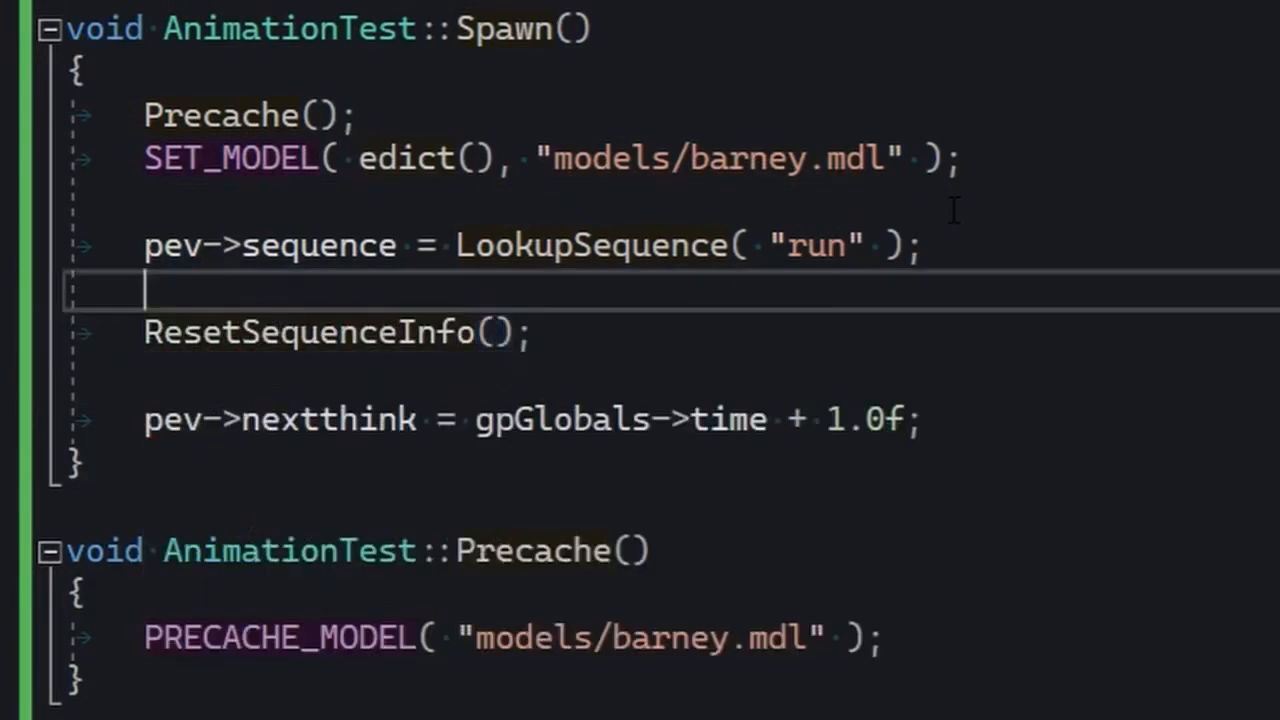
pyautogui.write('// Initialise all animation parameter')
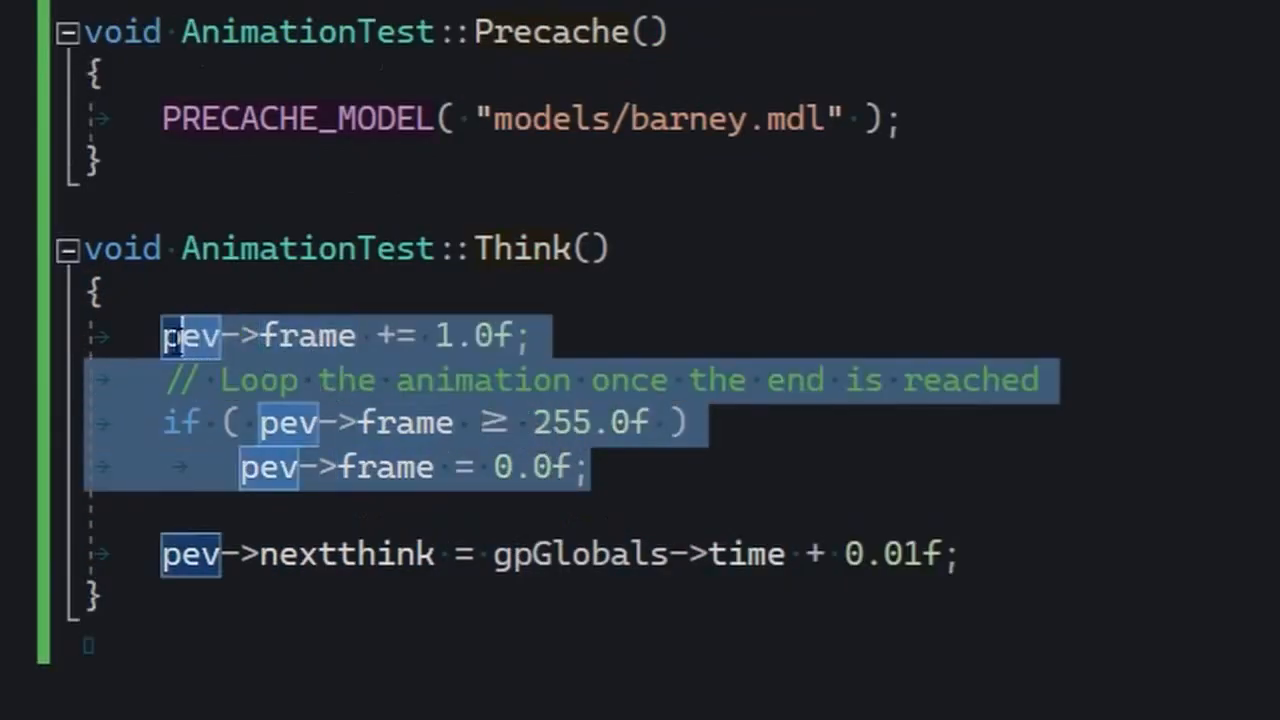
# Step: Replace the manual frame loop with StudioFrameAdvance() and a comment on automatic playback
pyautogui.write('StudioFrameAdvance();')
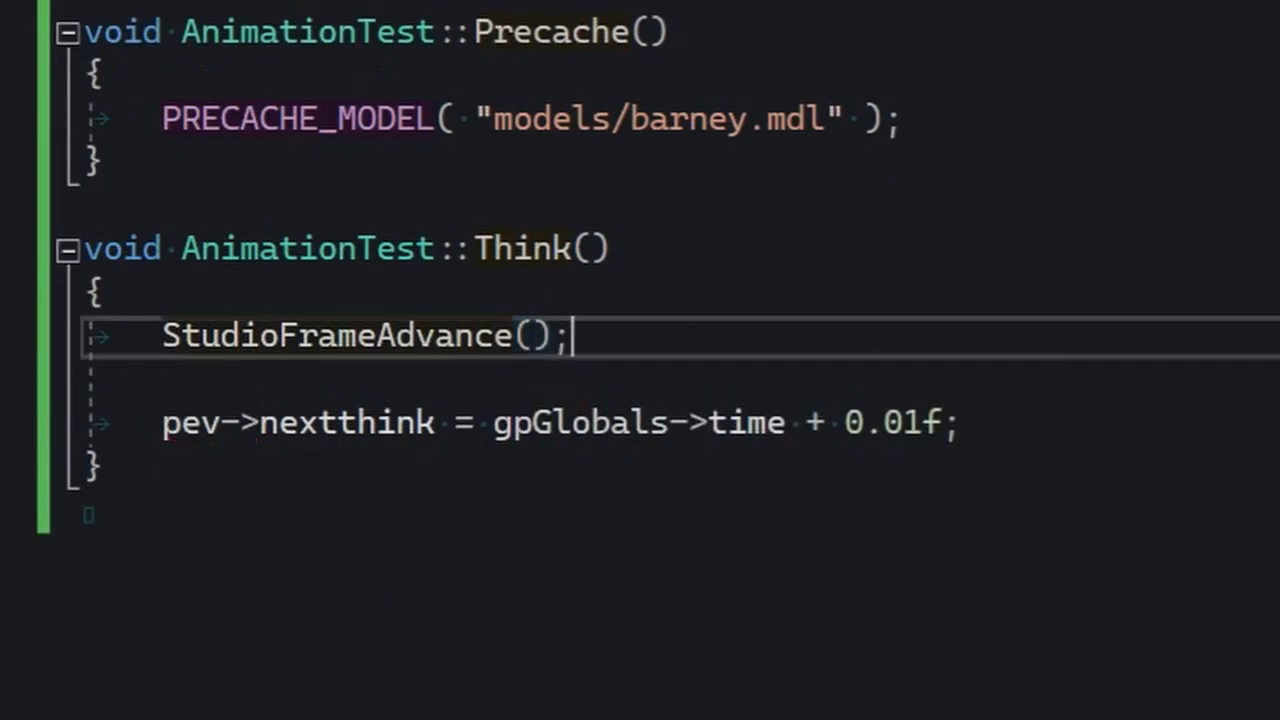
pyautogui.write('// Advance the animation playback automatically')
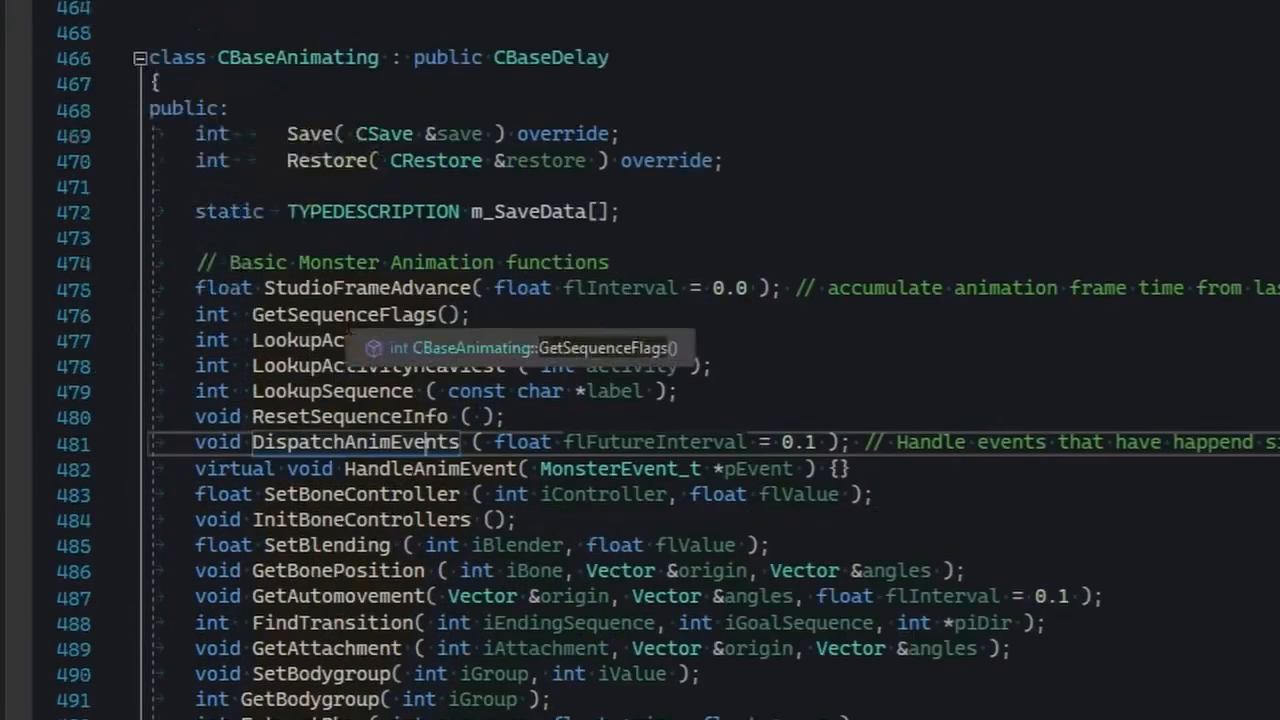
pyautogui.moveTo(330, 340)
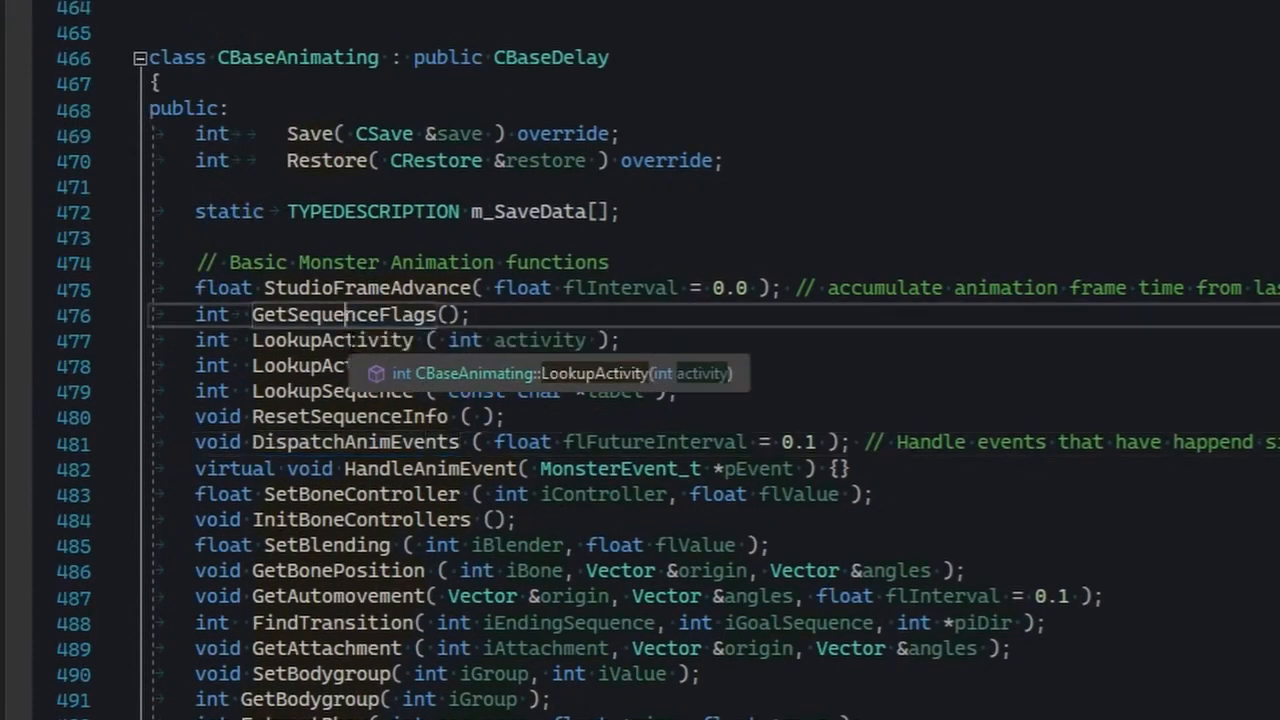
pyautogui.moveTo(360, 340)
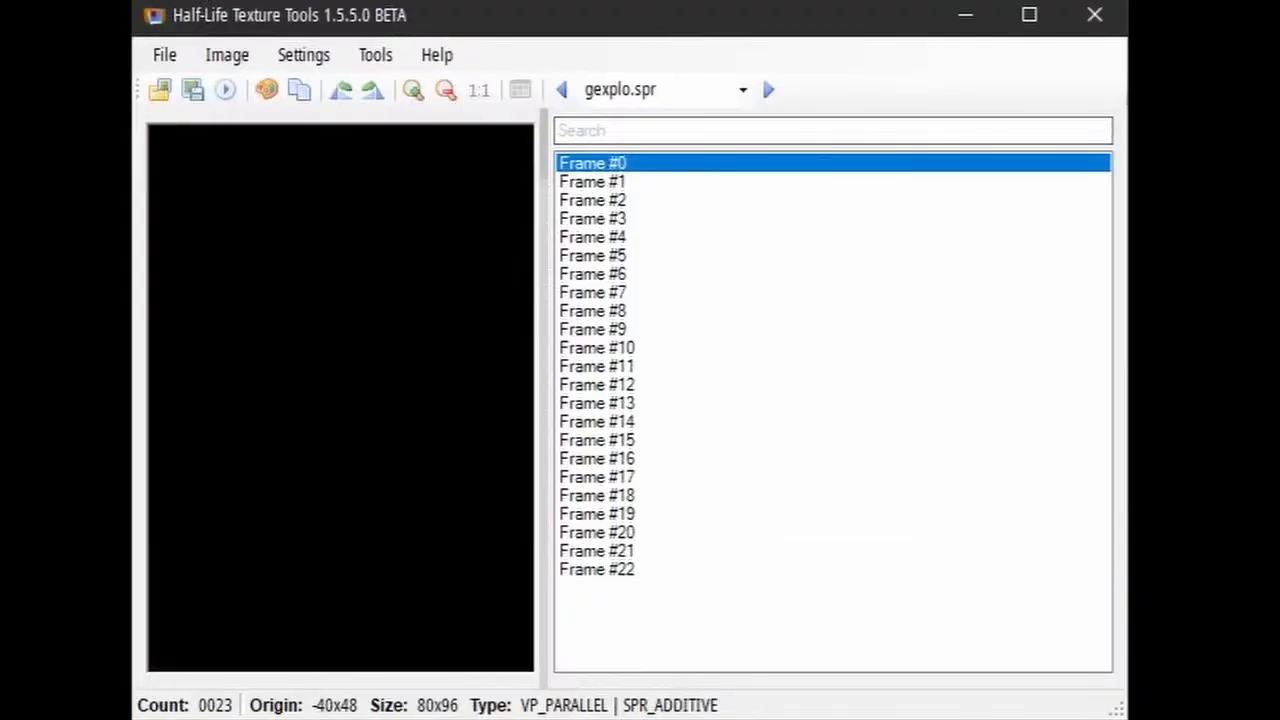
# Step: Preview Frame #4, Frame #9 and Frame #13 of the gexplo.spr explosion sprite
pyautogui.click(592, 236)
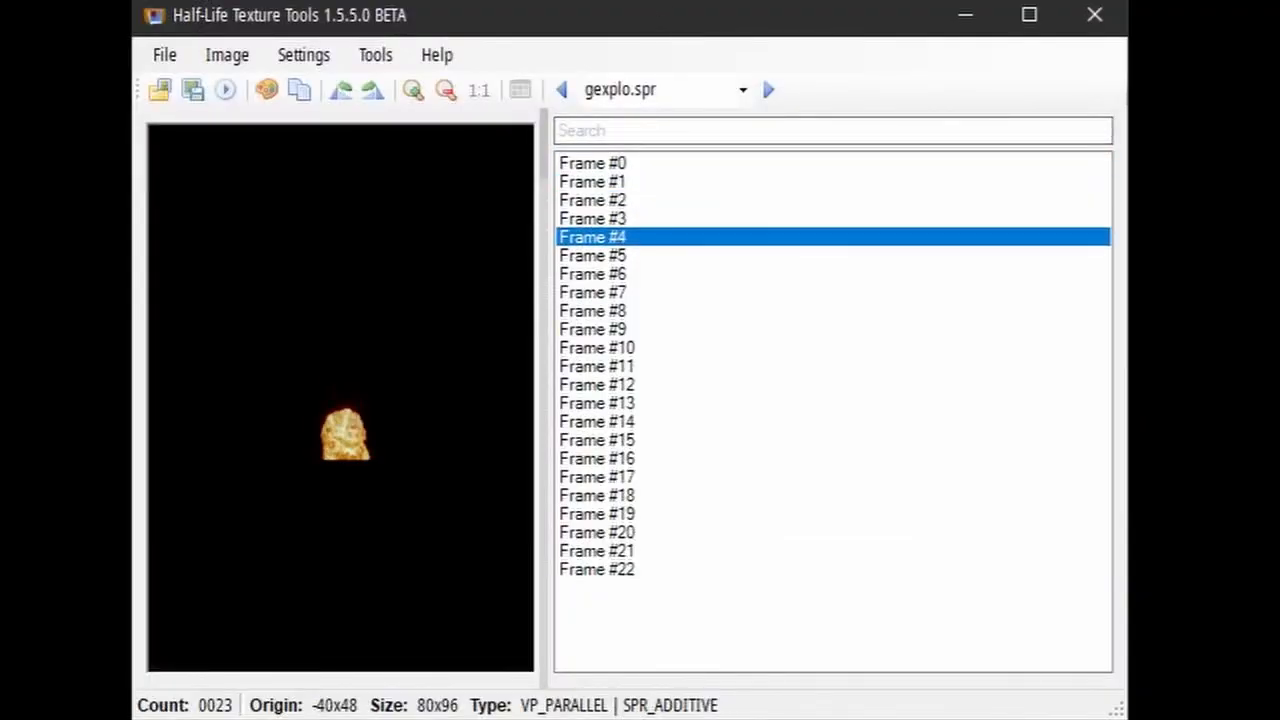
pyautogui.click(592, 328)
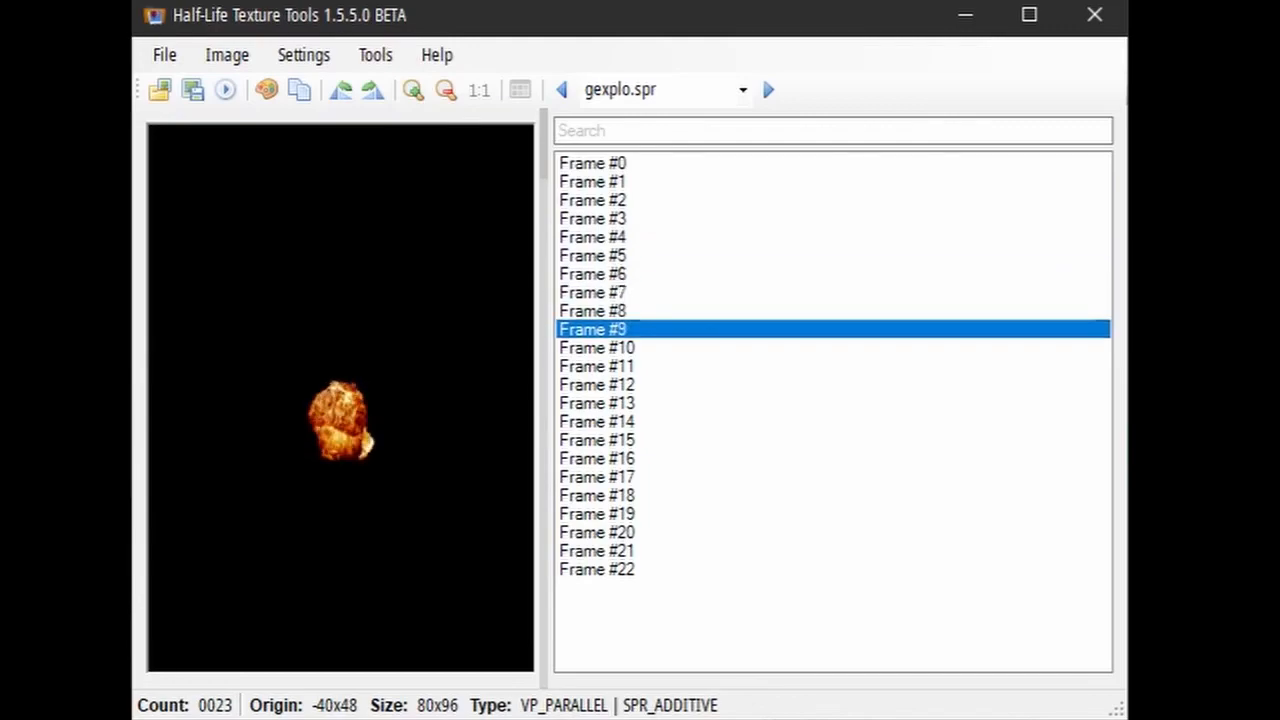
pyautogui.click(596, 404)
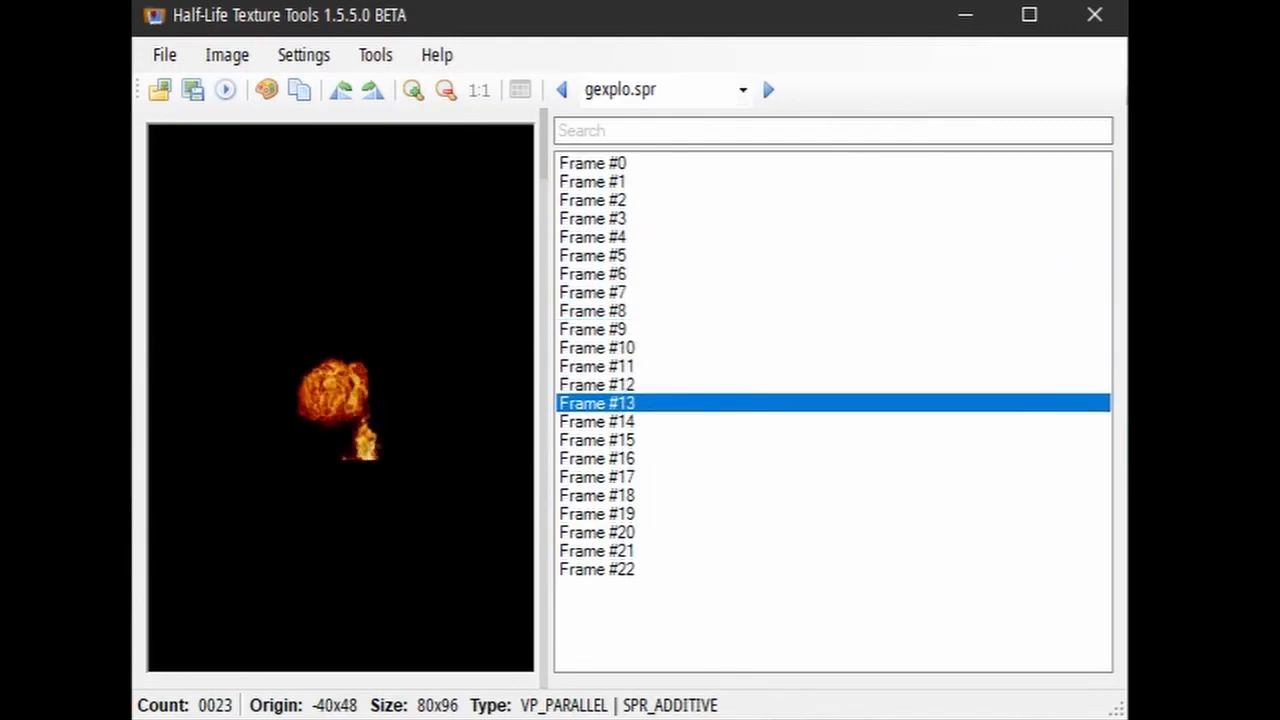
pyautogui.click(596, 514)
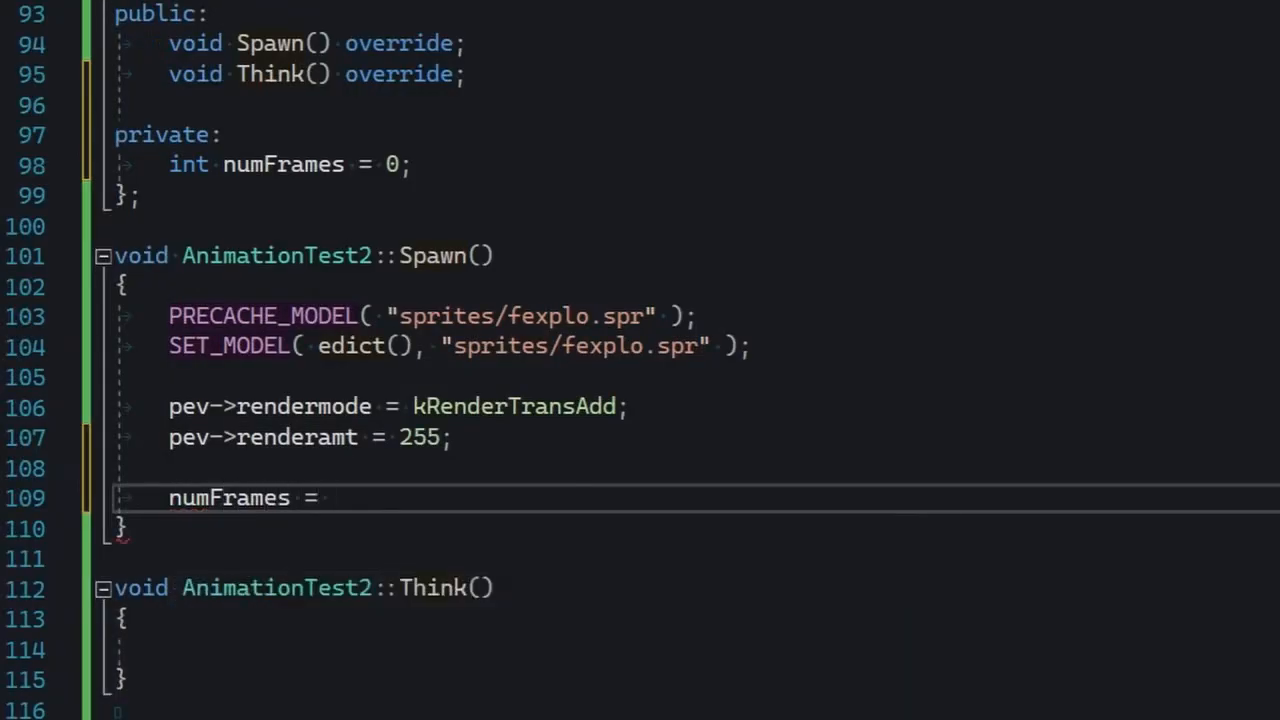
# Step: Store numFrames = MODEL_FRAMES(pev->modelindex) in AnimationTest2's Spawn
pyautogui.write('MODEL_FRAMES( pev-')
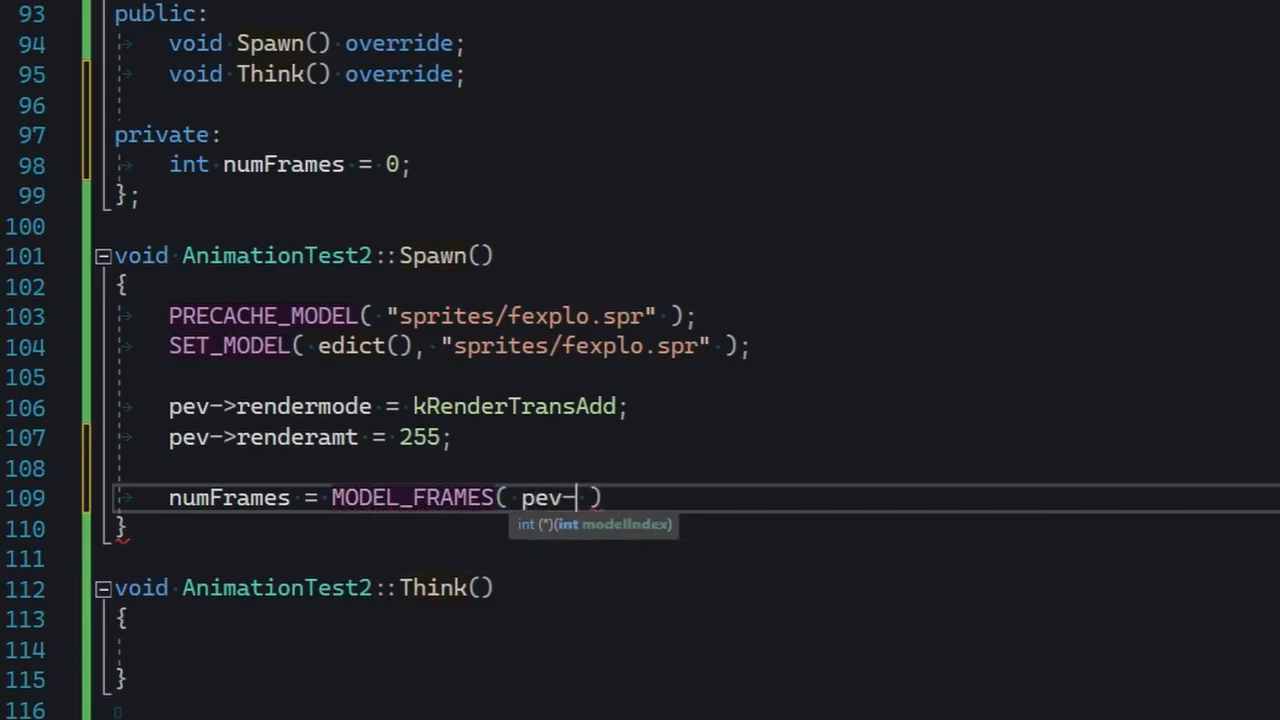
pyautogui.write('modelindex );')
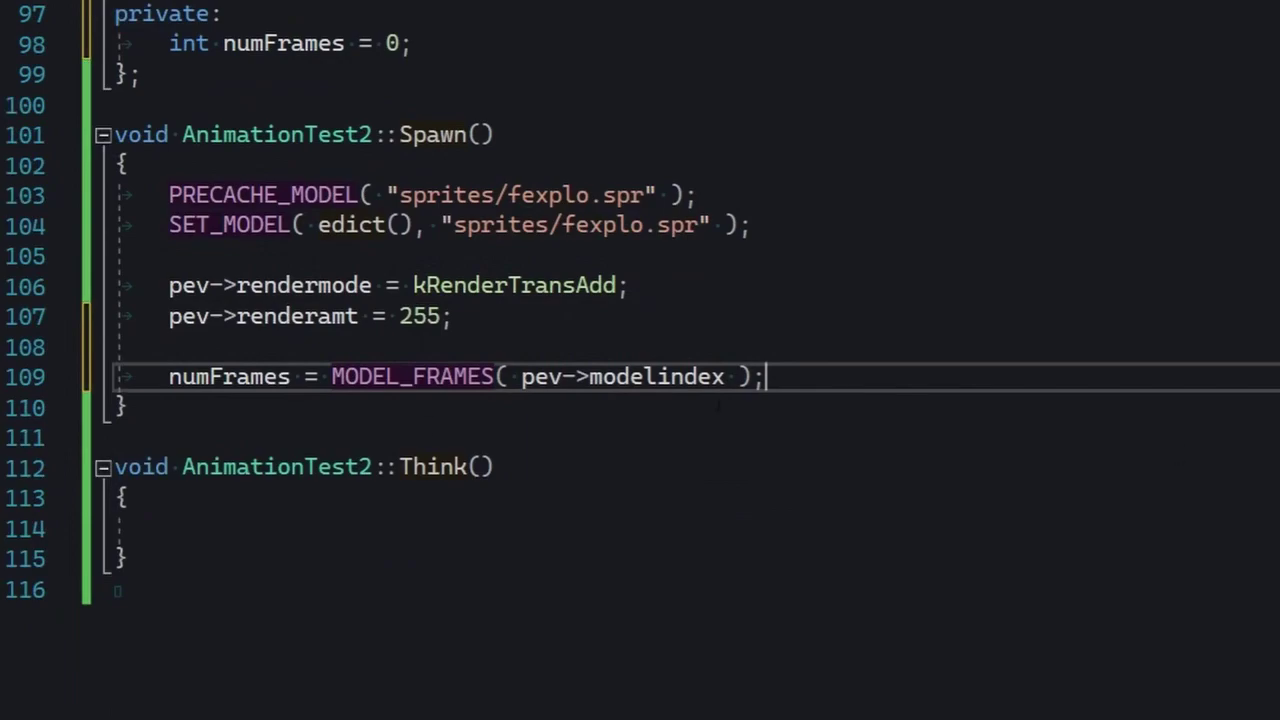
# Step: Make Think advance pev->frame, wrap it against numFrames, and rethink every 0.1f with a 10fps comment
pyautogui.write('p')
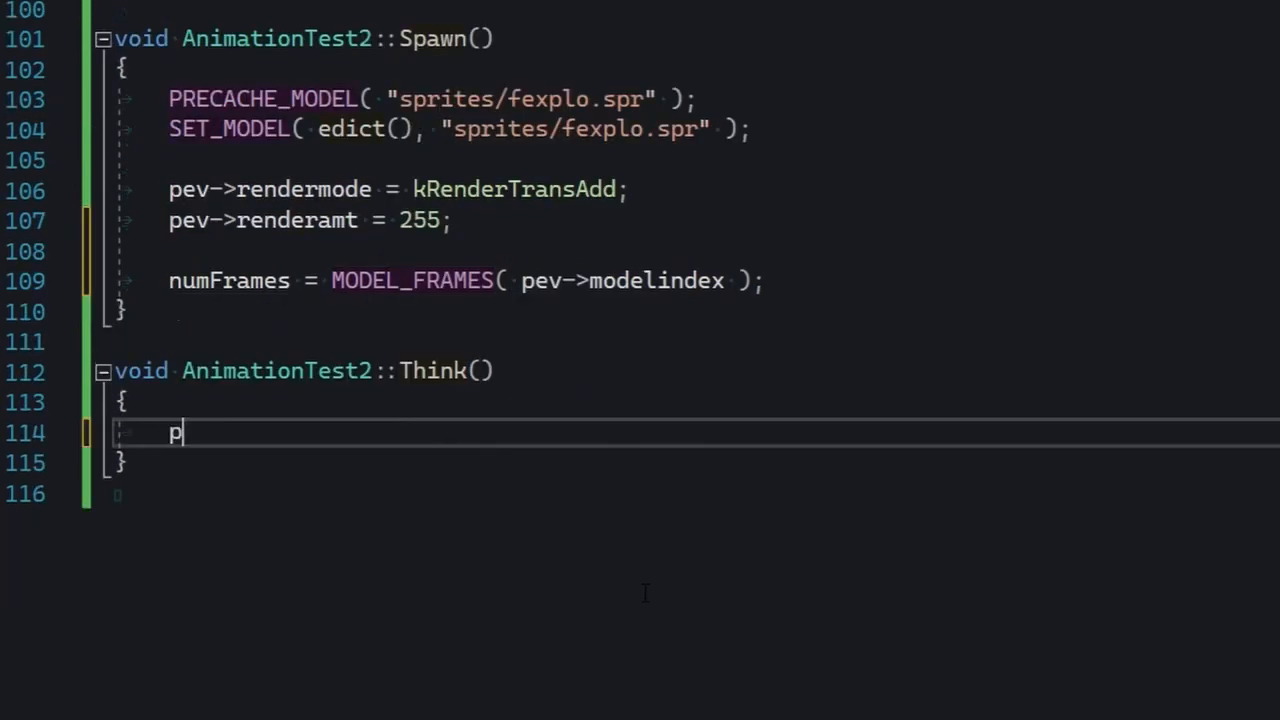
pyautogui.write('ev->frame += 1.0f;')
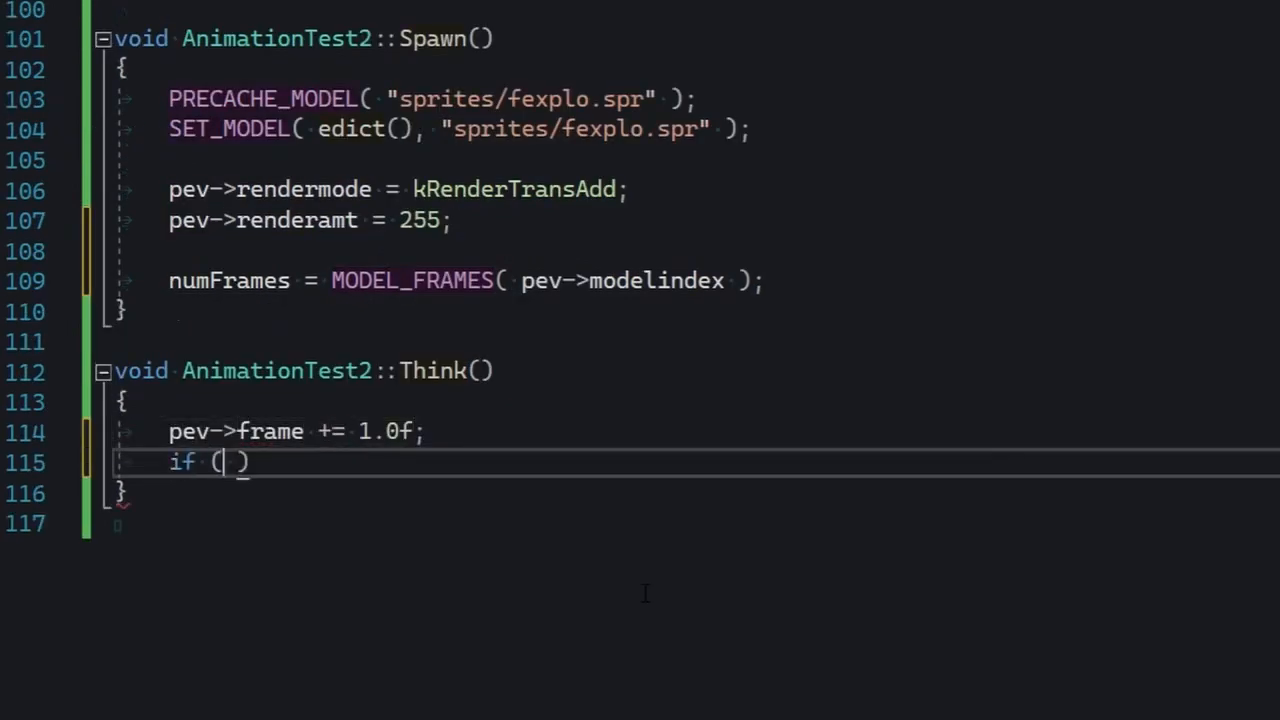
pyautogui.write('pev->frame <= numFrames')
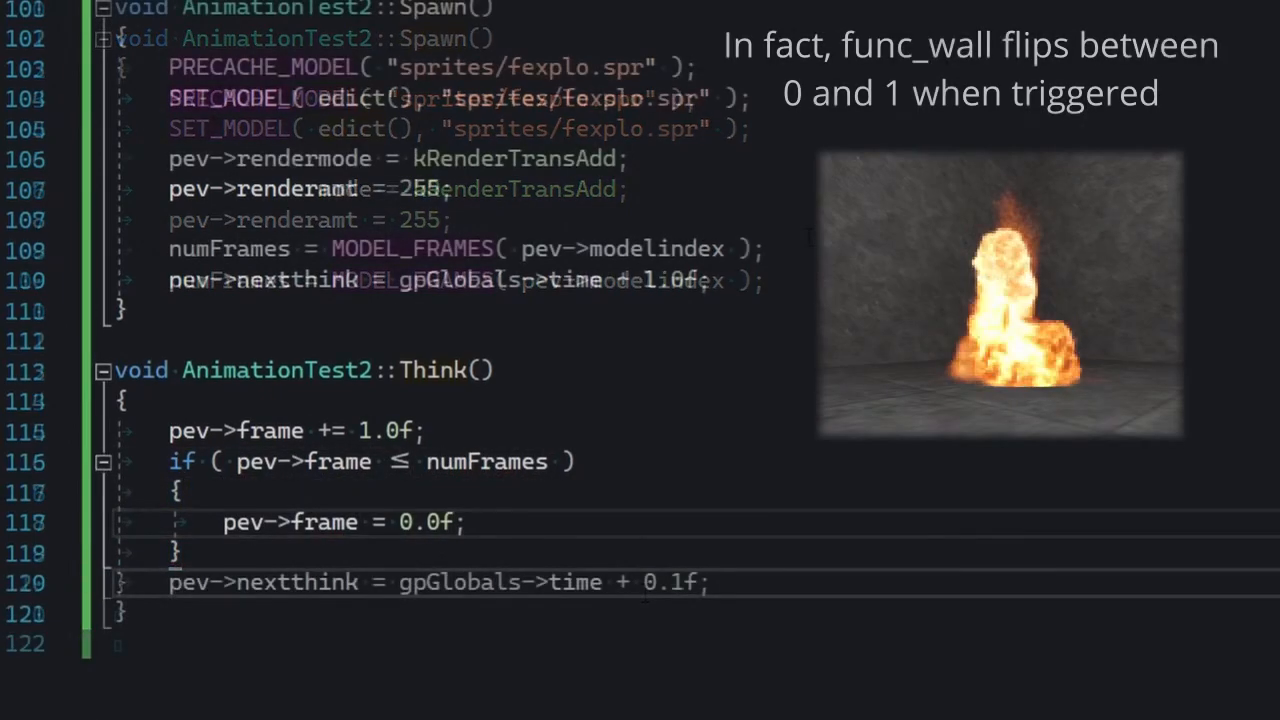
pyautogui.write('// animate at 10fps e')
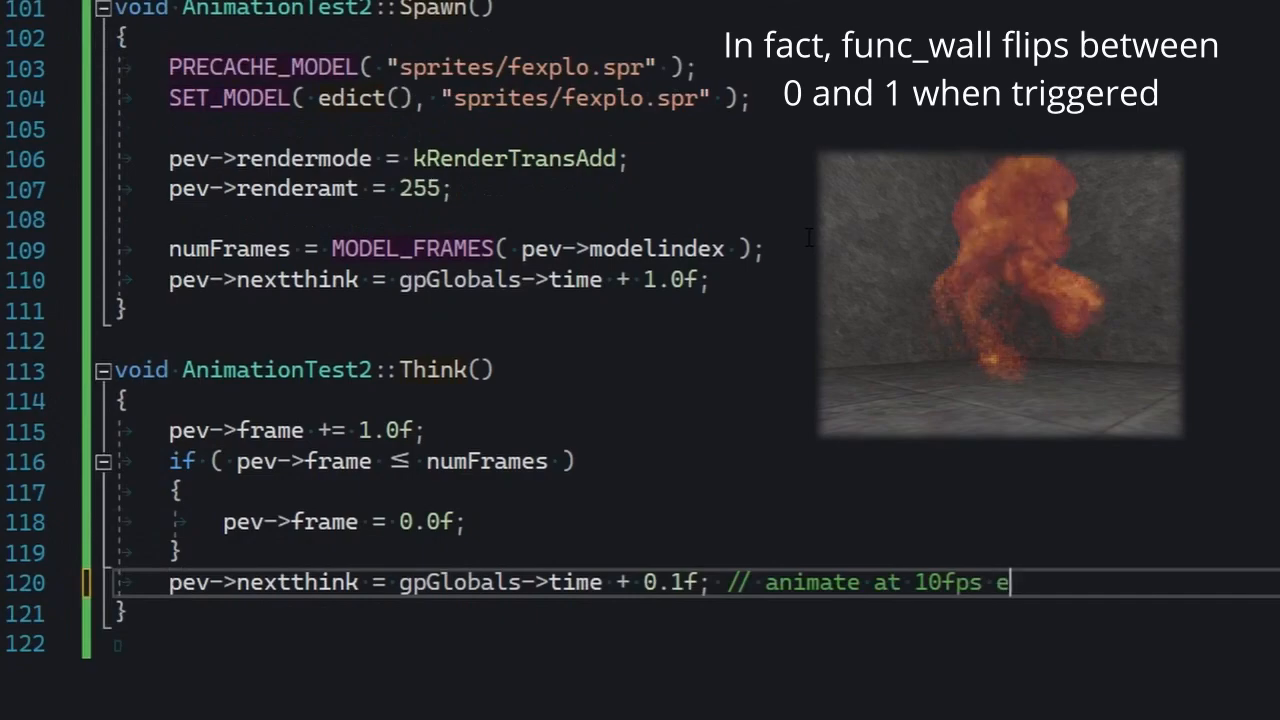
pyautogui.write('ffectively')
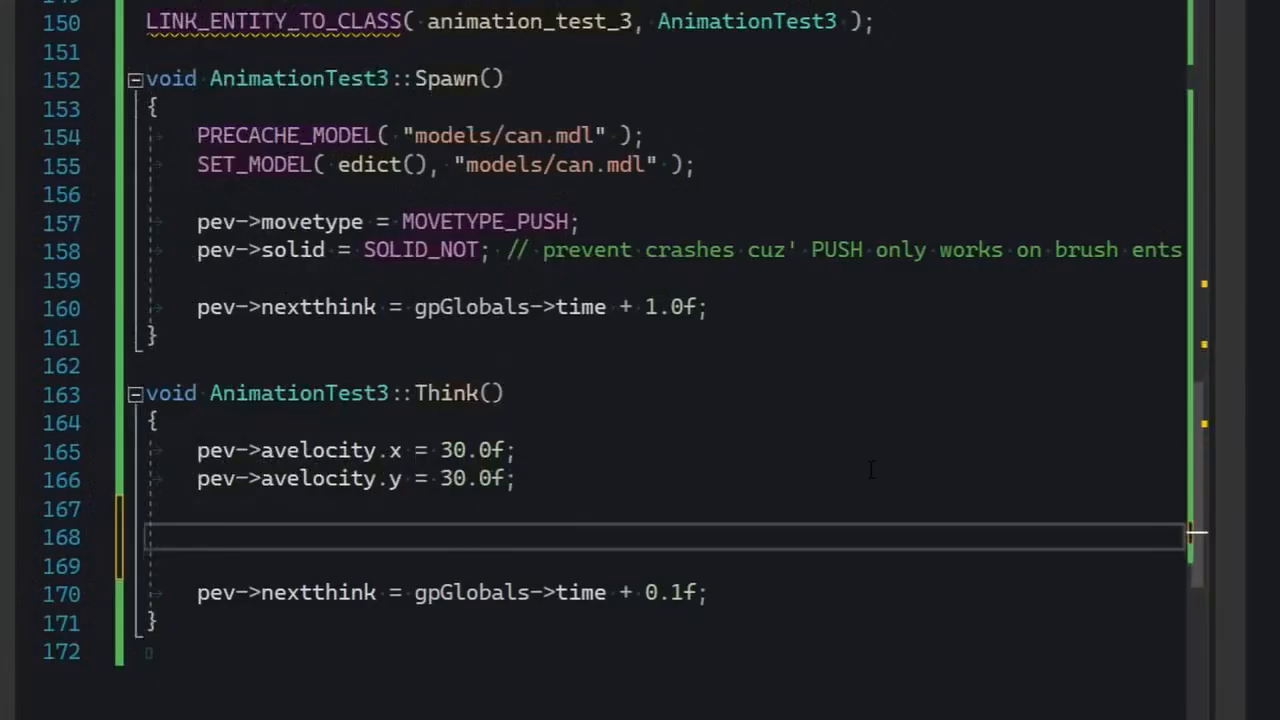
# Step: Increment pev->skin each Think tick and reset it to 0 once it reaches 6
pyautogui.write('pev->')
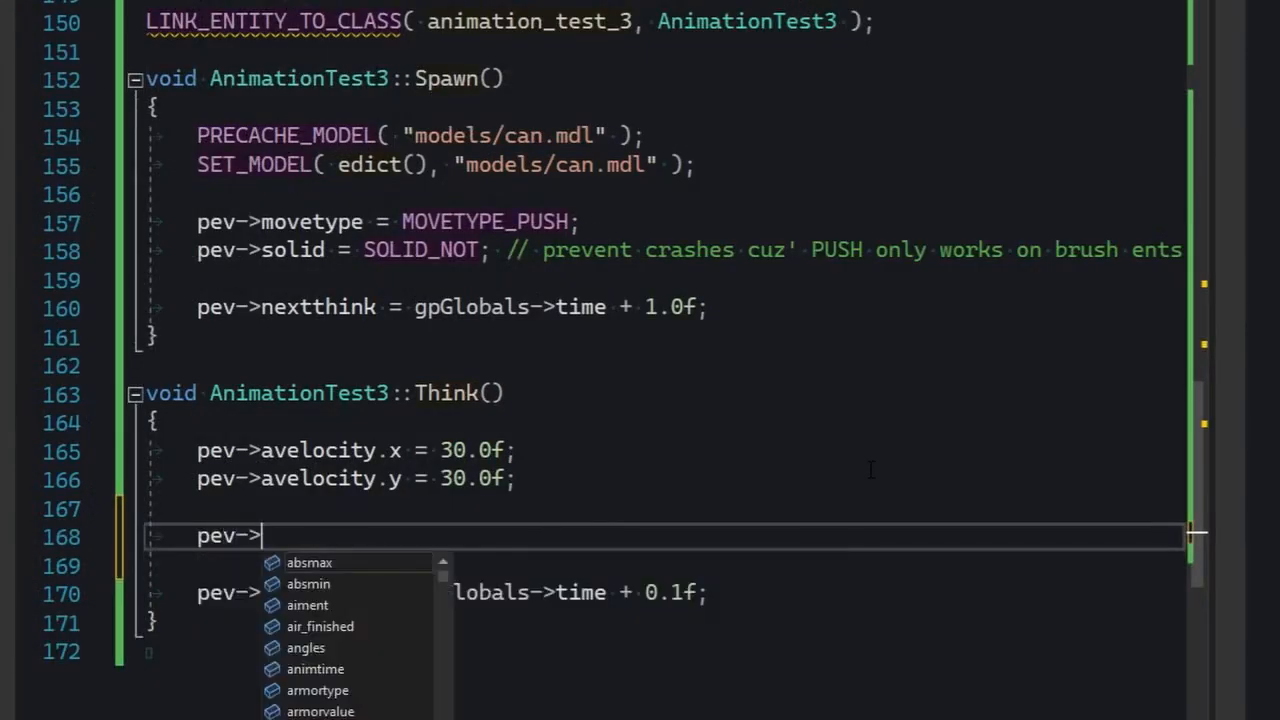
pyautogui.write('skin++;')
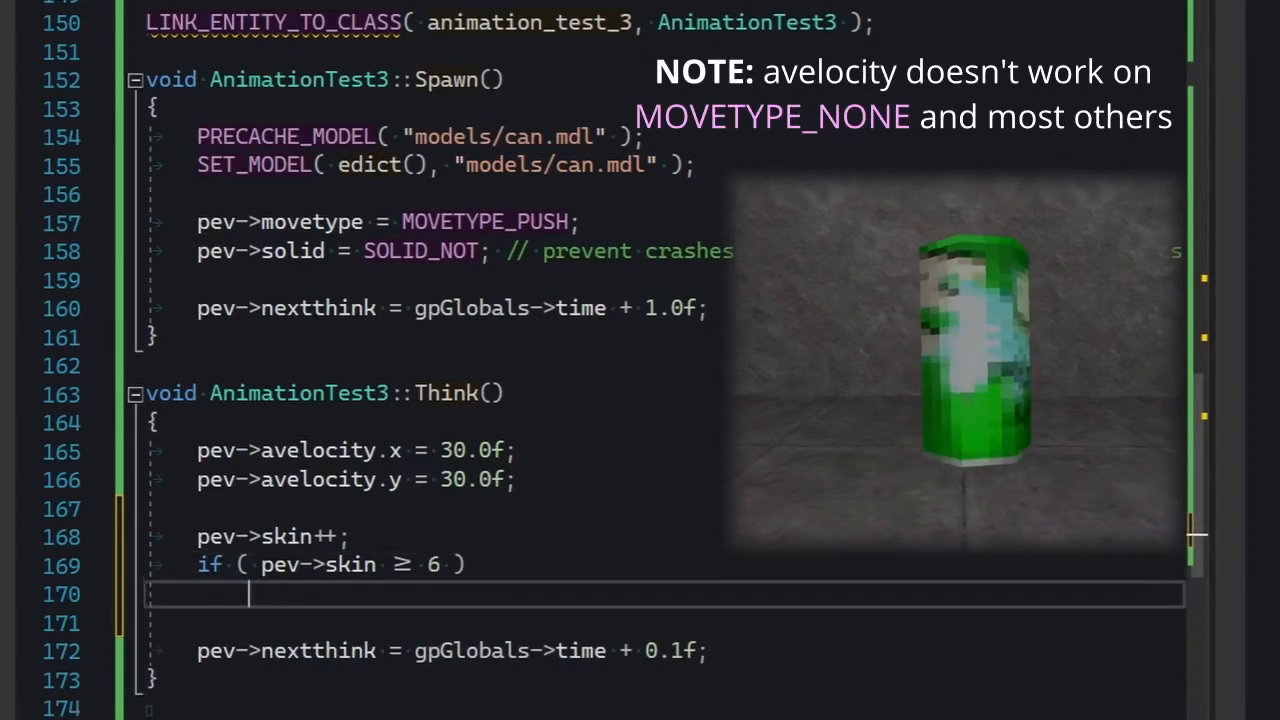
pyautogui.write('pev->skin = 0;')
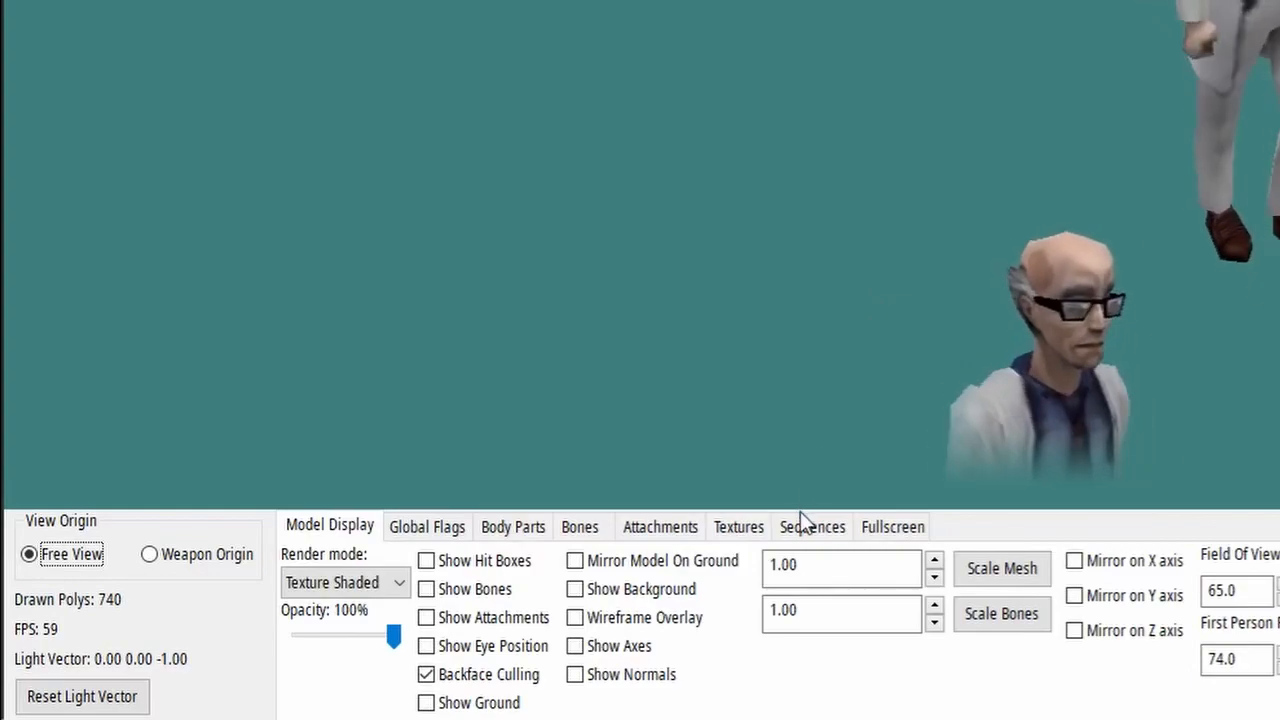
# Step: Show the scientist model's bodygroup list (studio, heads, needle) in Body Parts
pyautogui.click(512, 526)
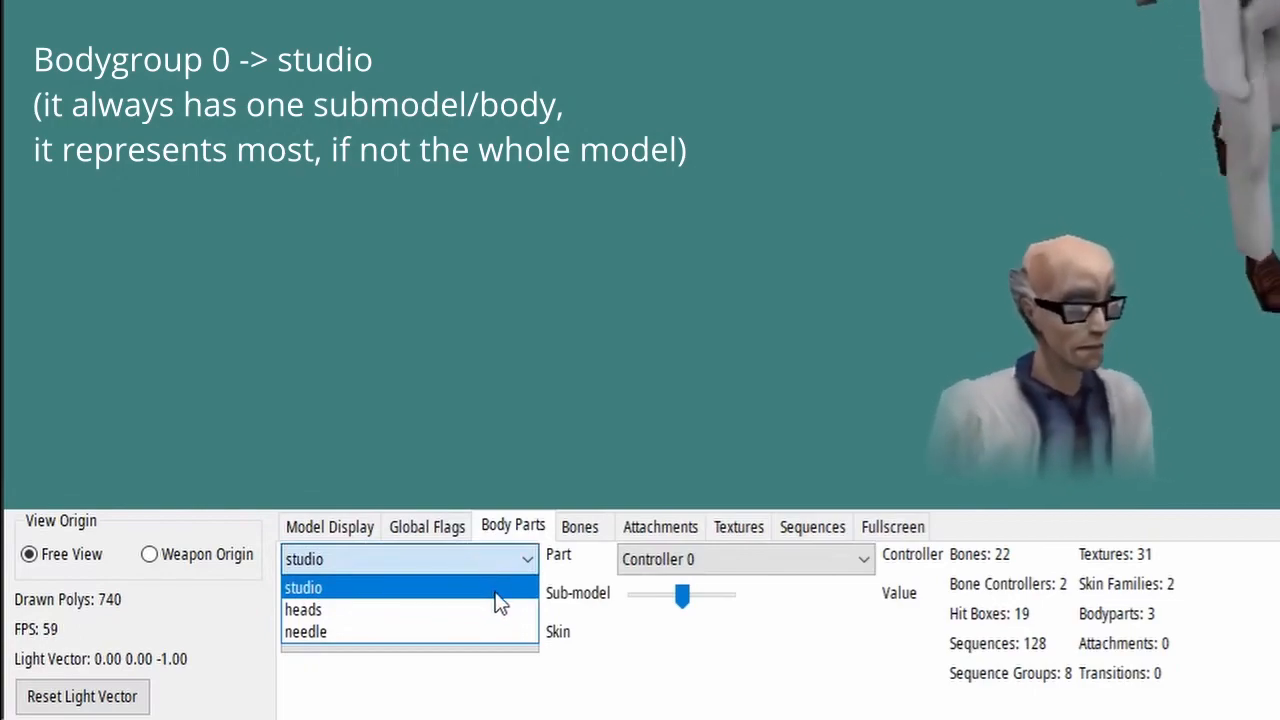
# Step: Select the heads bodygroup and preview Submodels 4, 1 and 3, ending on Submodel 3
pyautogui.click(304, 608)
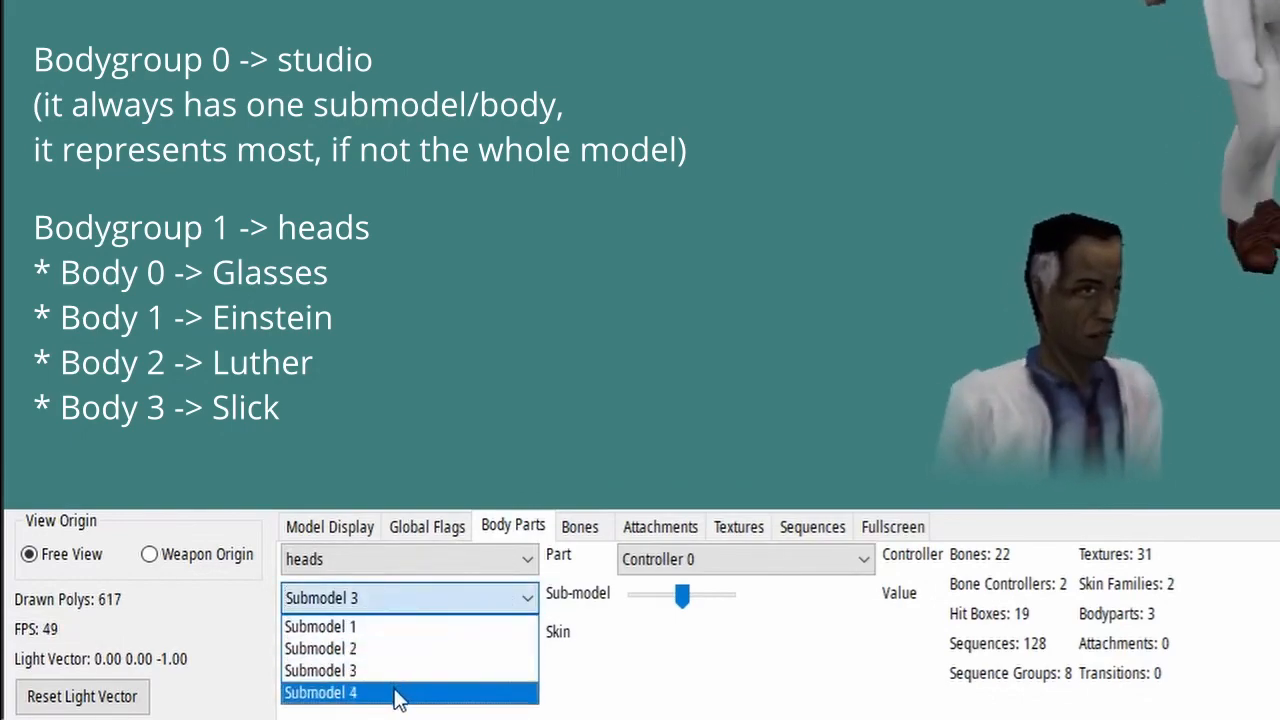
pyautogui.click(322, 692)
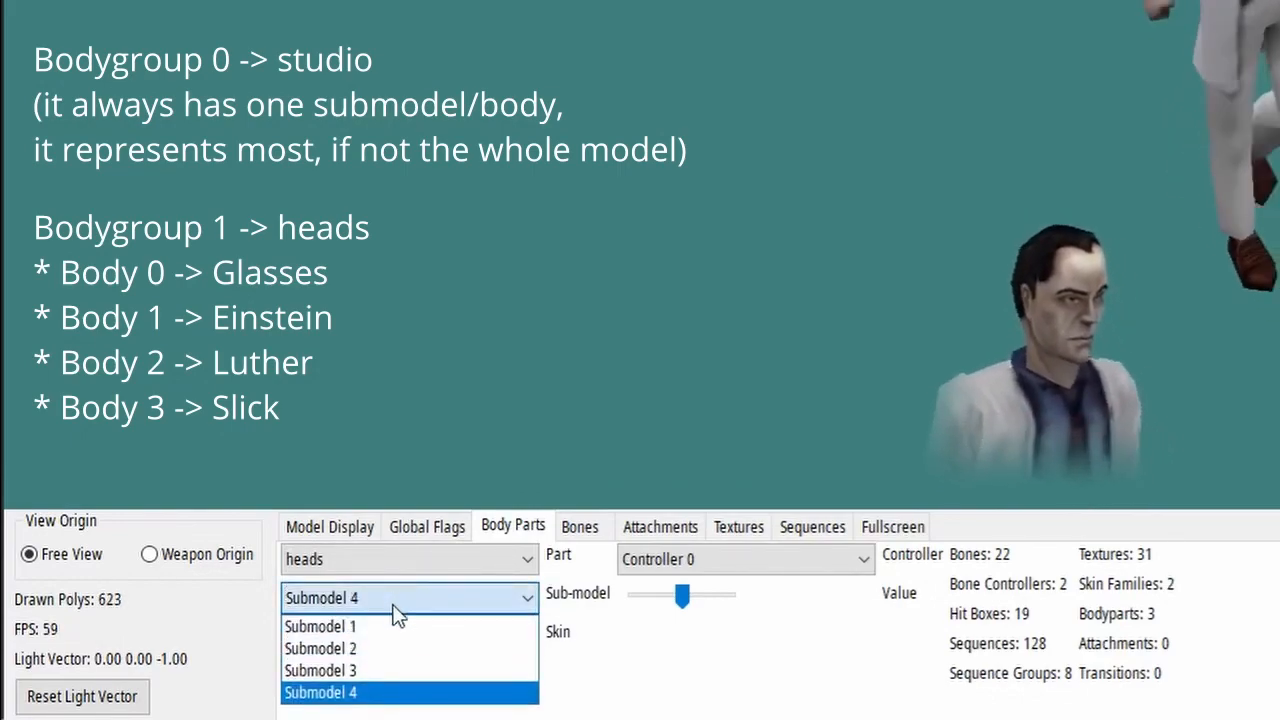
pyautogui.click(320, 648)
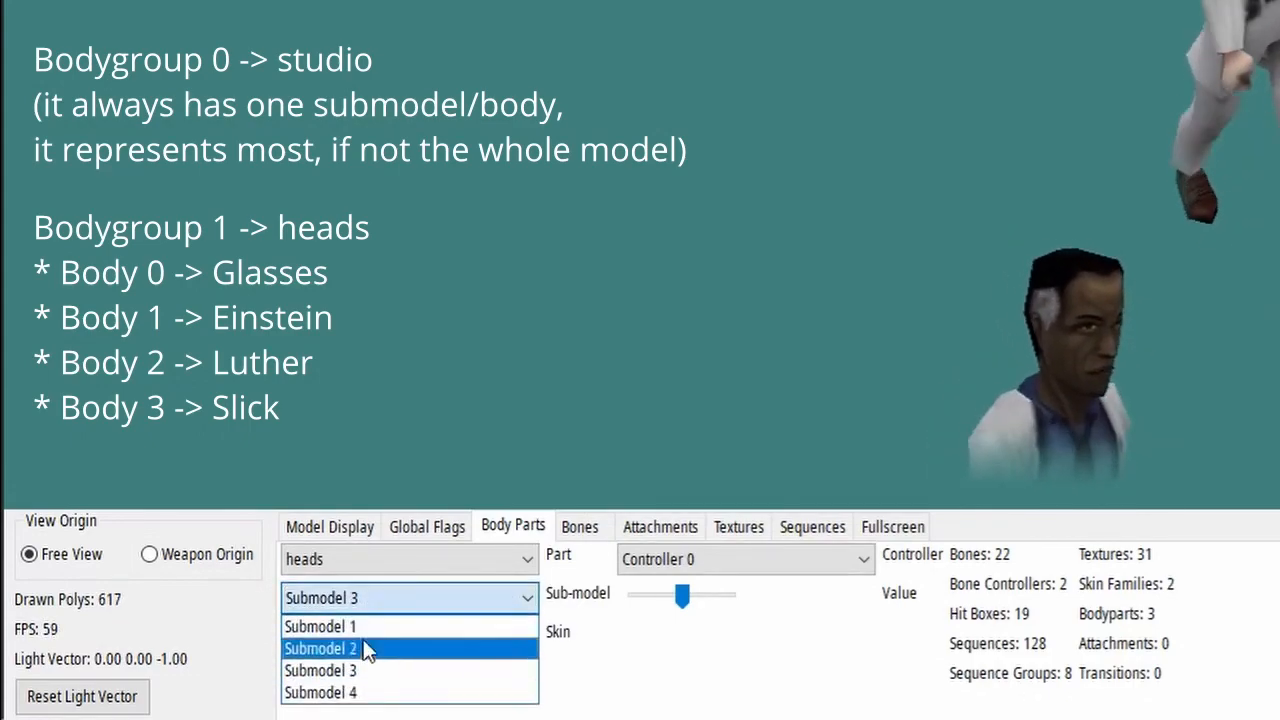
pyautogui.click(320, 692)
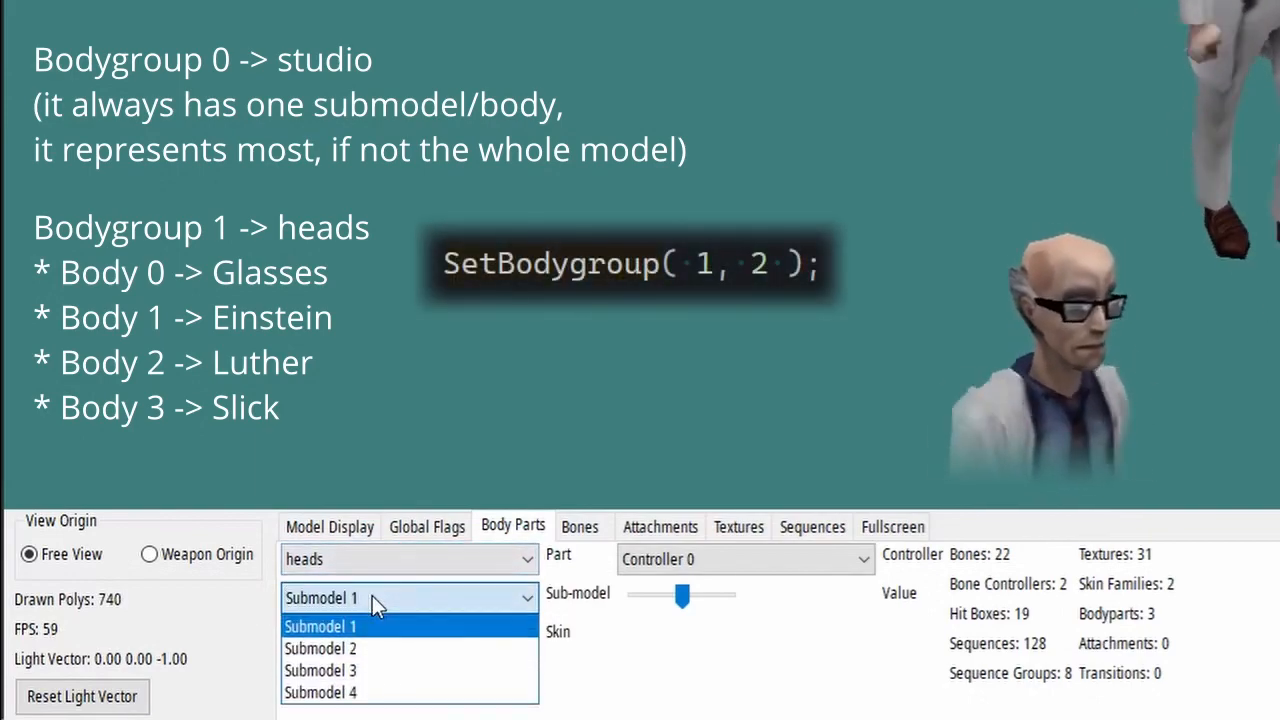
pyautogui.click(320, 672)
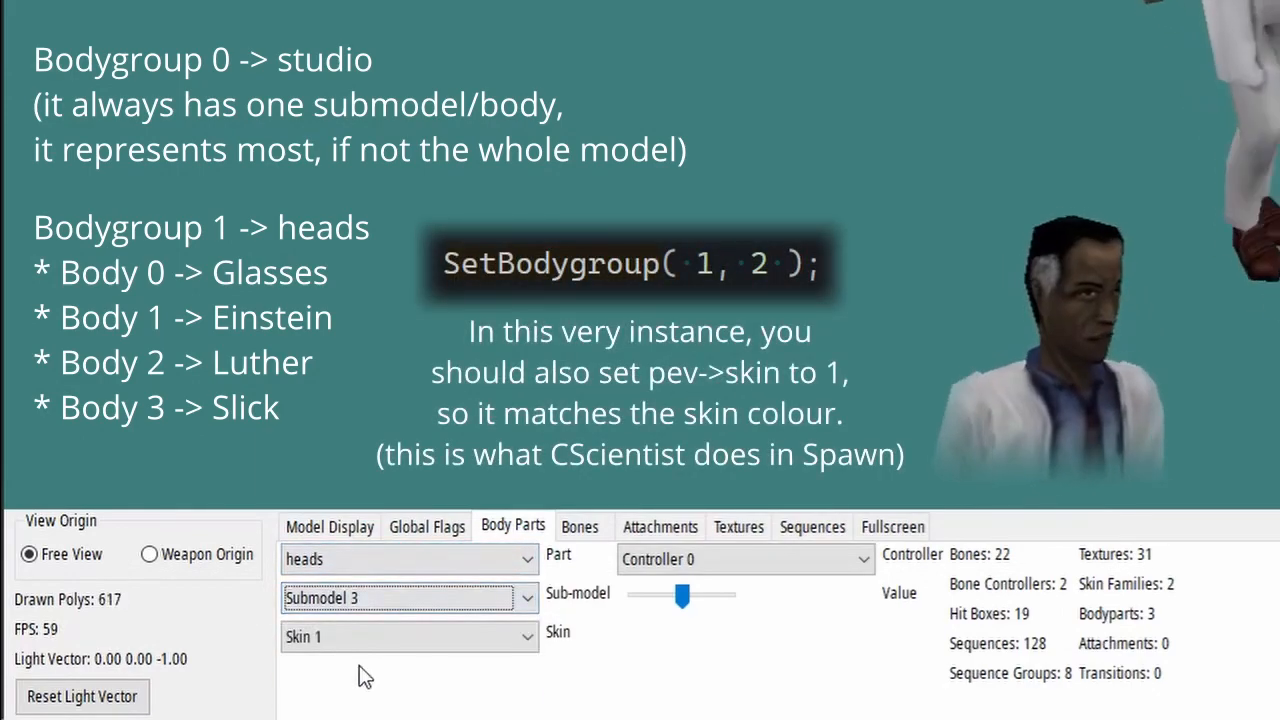